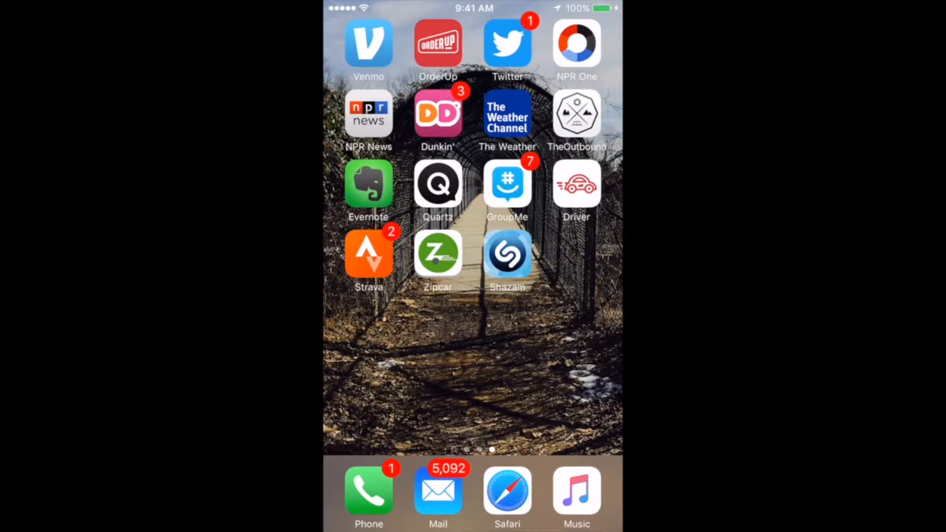
Launch OrderUp Driver from the home screen to its Optimized Deliveries screen.
click(575, 184)
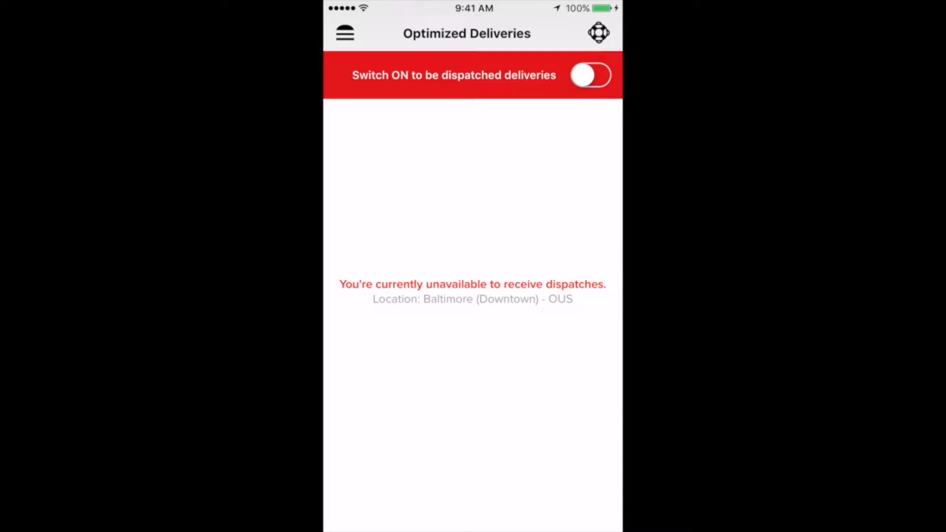
Go to Profile from the side menu and look over the weekly stats and account info.
click(345, 33)
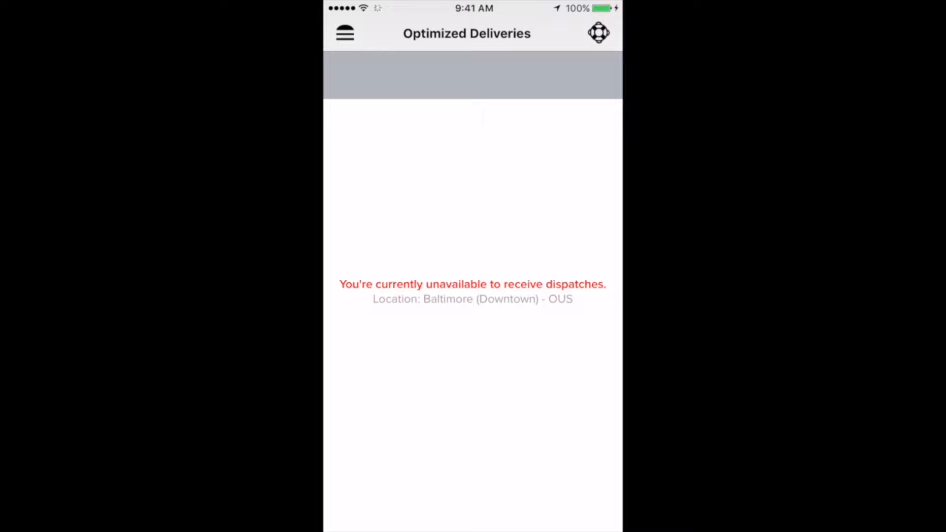
click(345, 32)
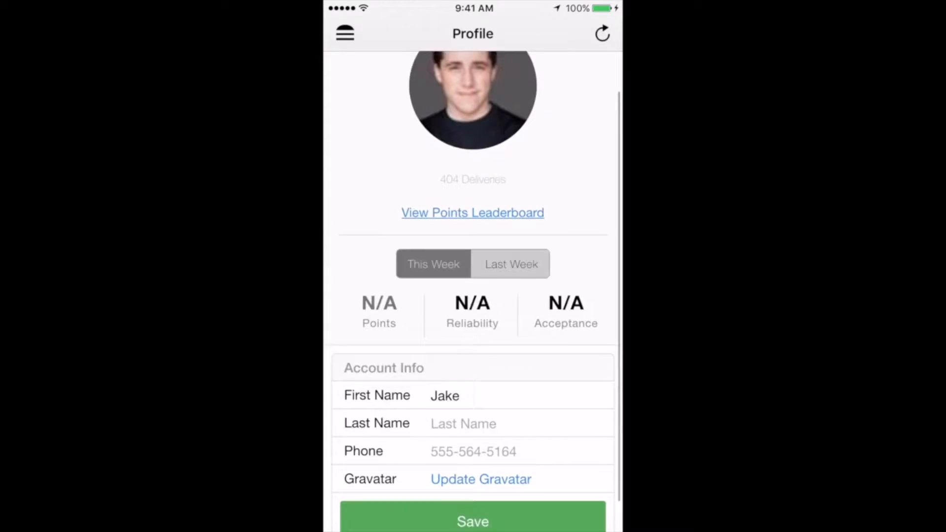
scroll(down, 3)
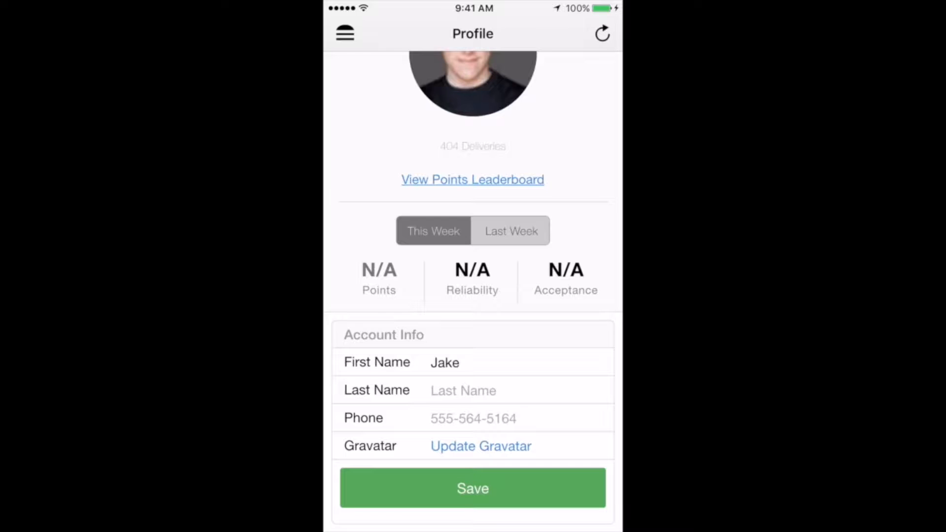
scroll(up, 3)
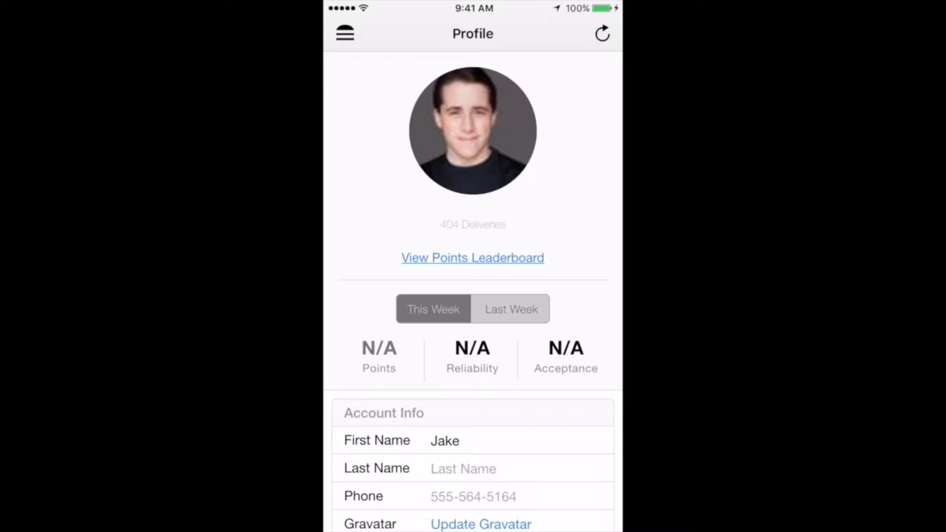
click(601, 33)
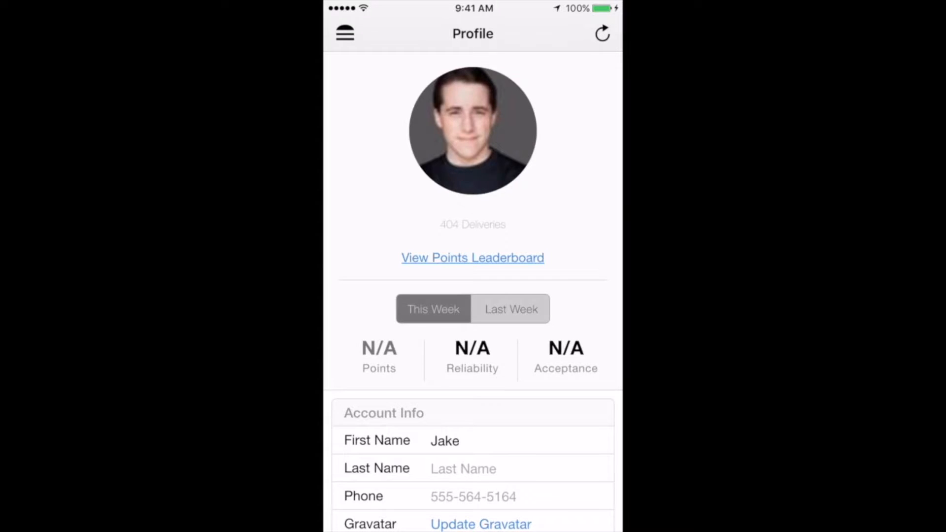
click(472, 257)
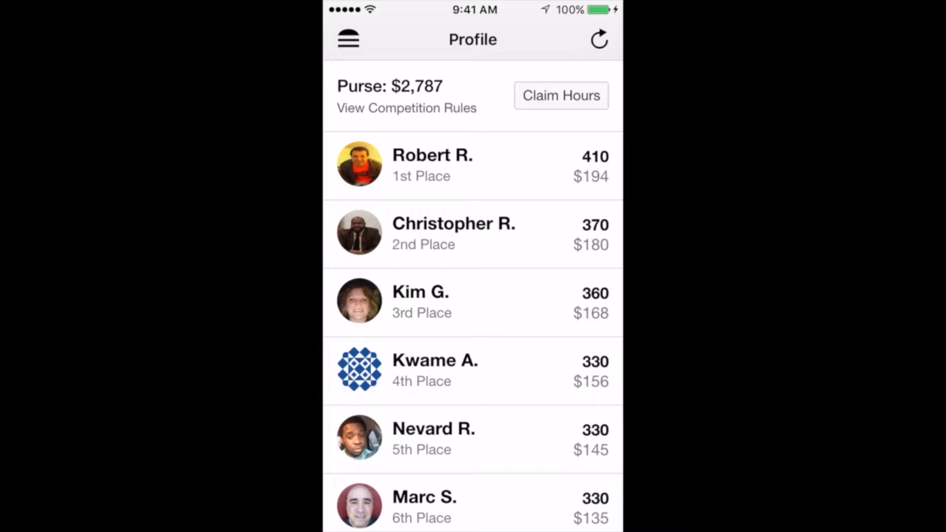
scroll(up, 3)
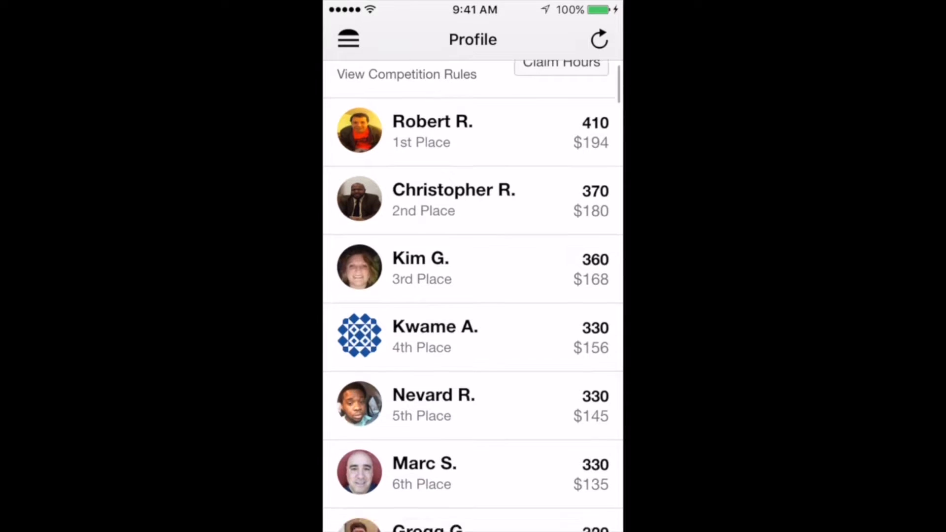
scroll(down, 3)
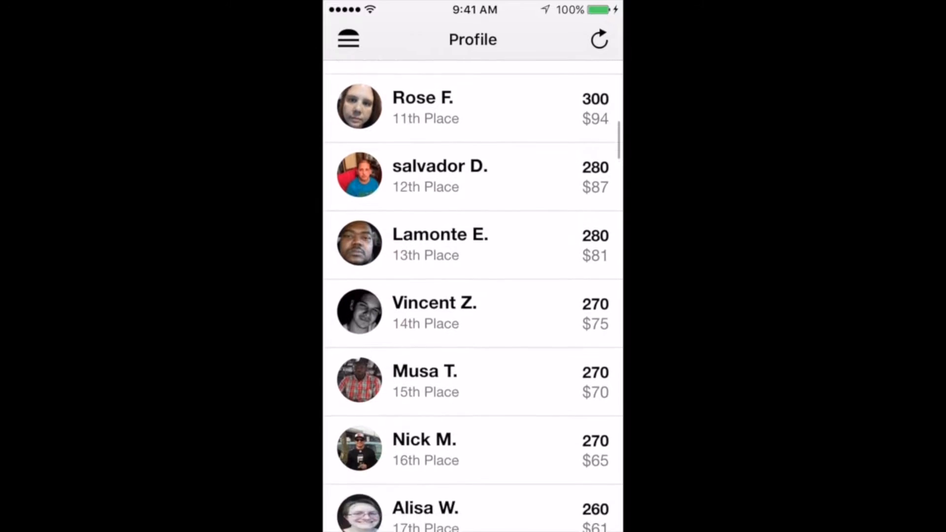
scroll(up, 3)
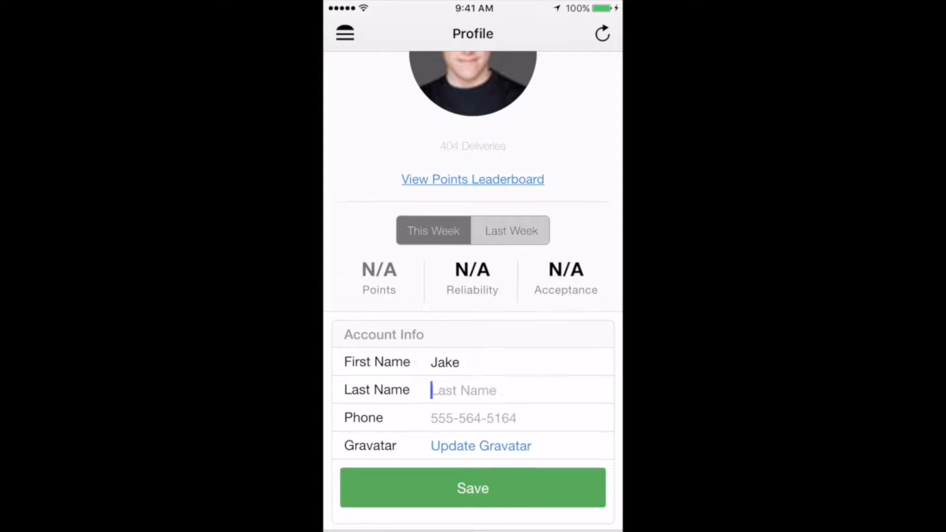
Leave the phone number unchanged after tapping into it, then bring up the side menu.
click(473, 418)
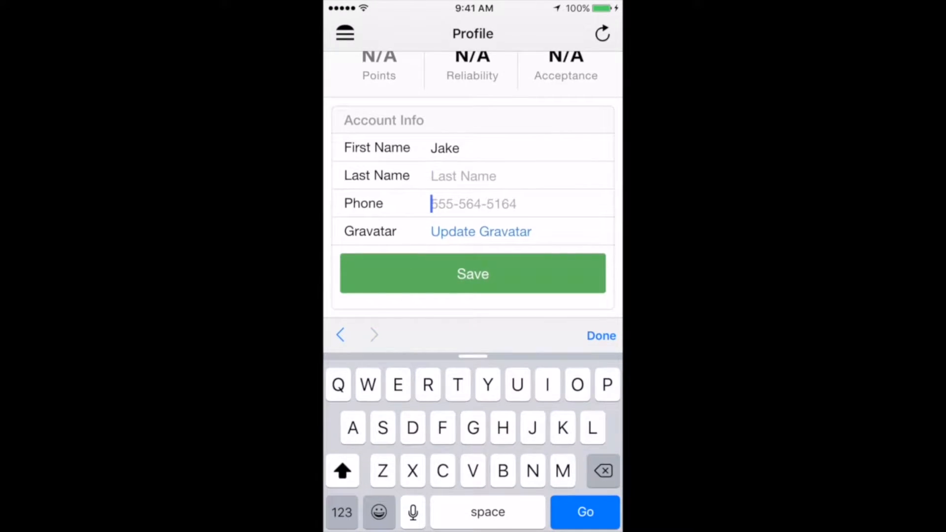
click(600, 335)
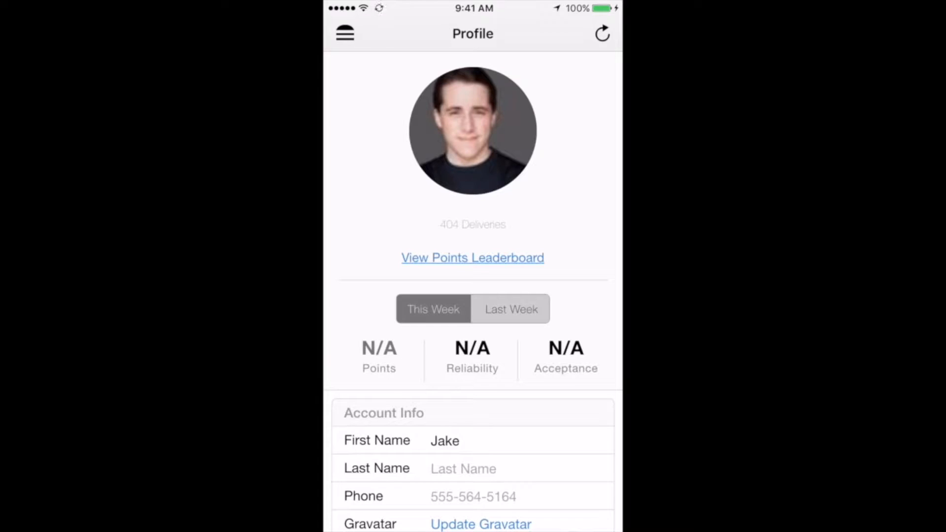
click(345, 34)
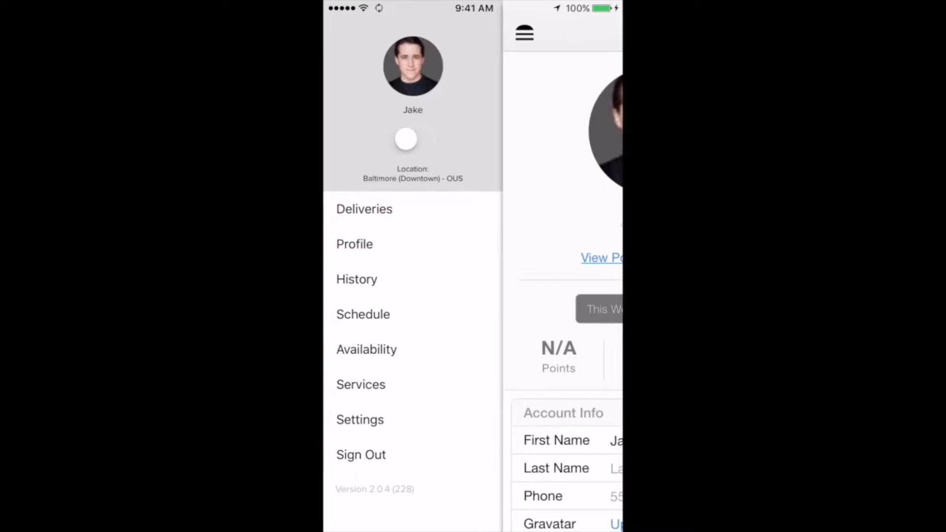
Go to History and look through past deliveries with order numbers, restaurants and earnings.
click(357, 279)
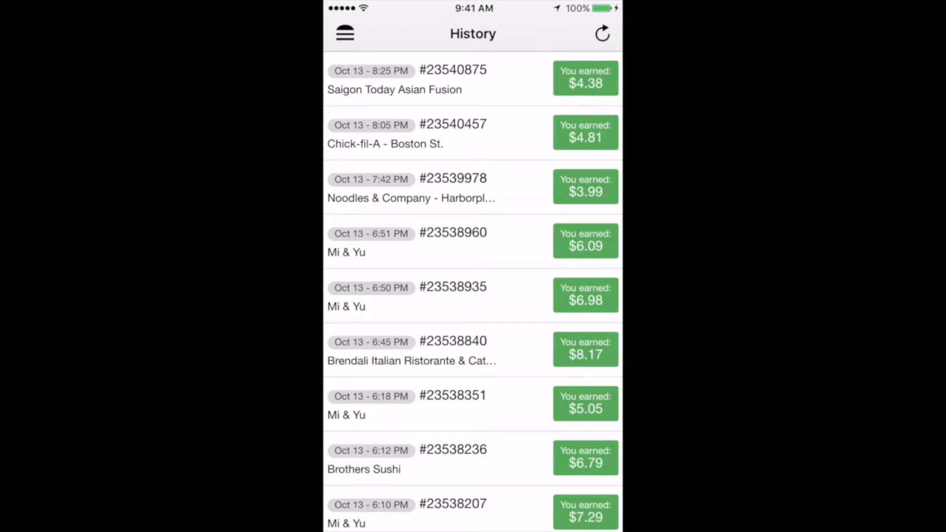
scroll(down, 3)
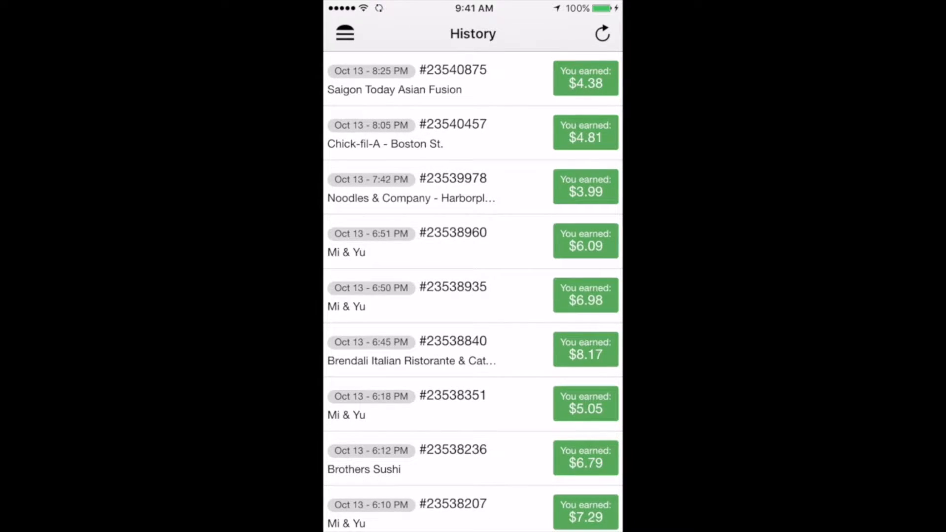
Go to the weekly Schedule and move down to Friday's time blocks.
click(345, 33)
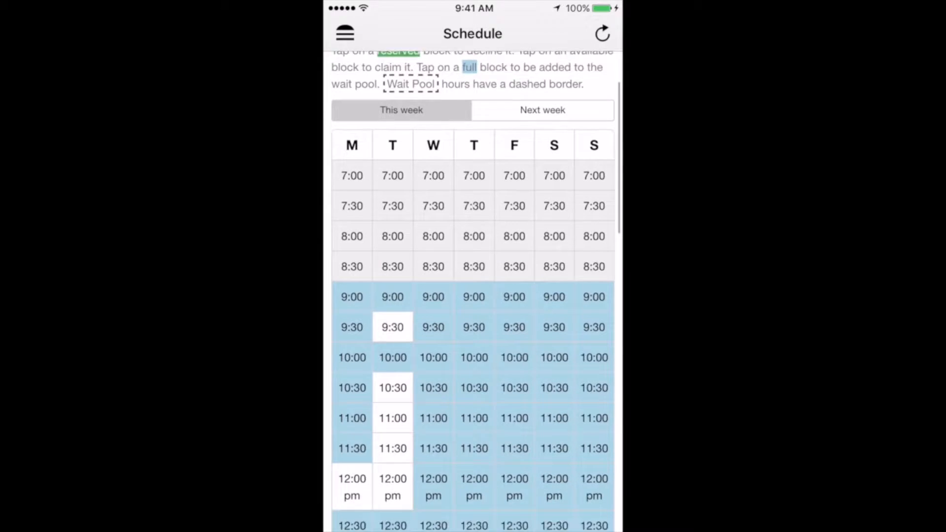
scroll(down, 3)
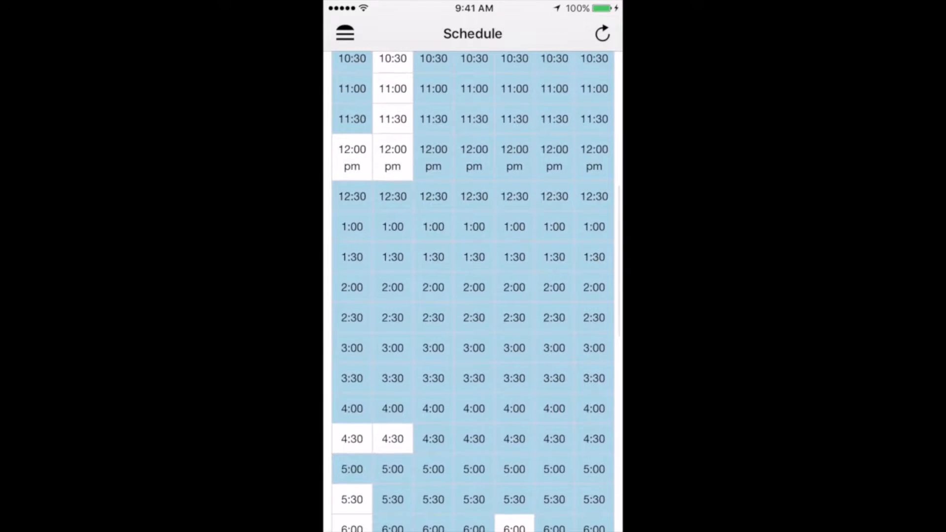
scroll(down, 3)
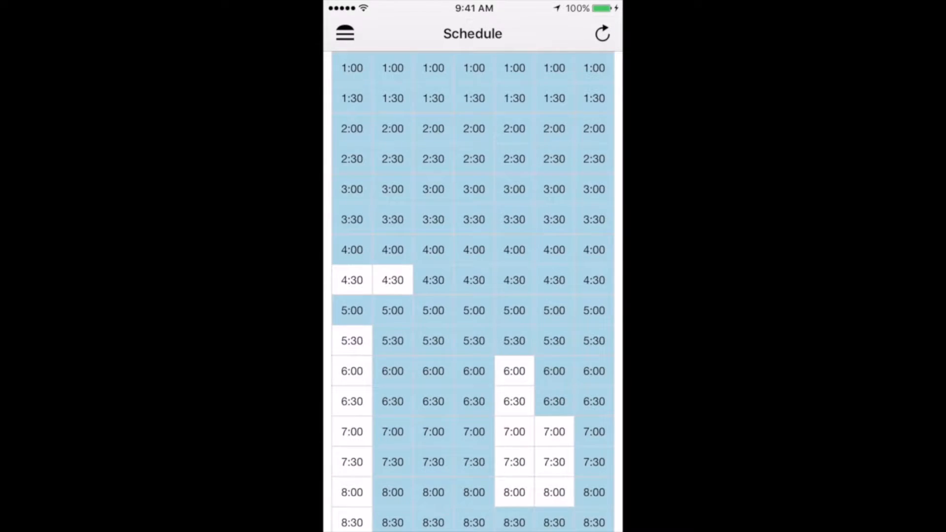
Select Friday's open 6:00 block and answer the Claim Block prompt.
click(513, 370)
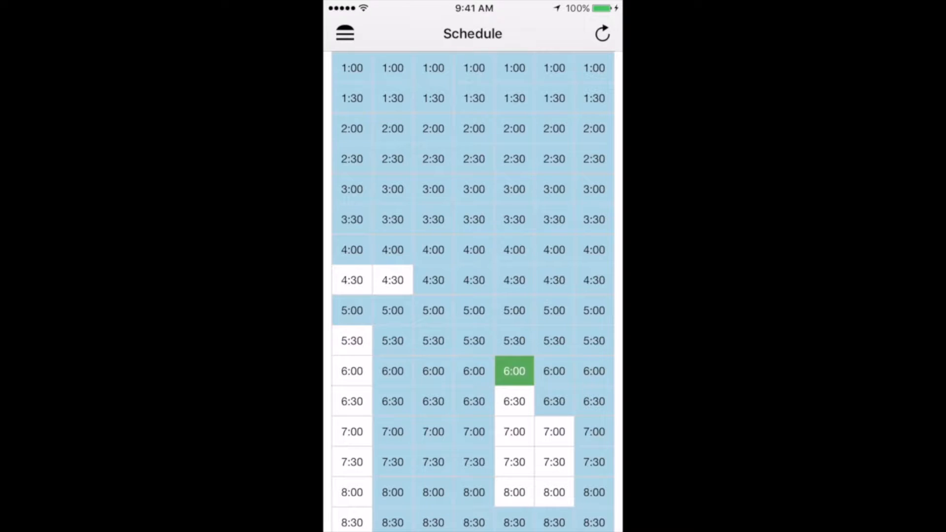
click(514, 372)
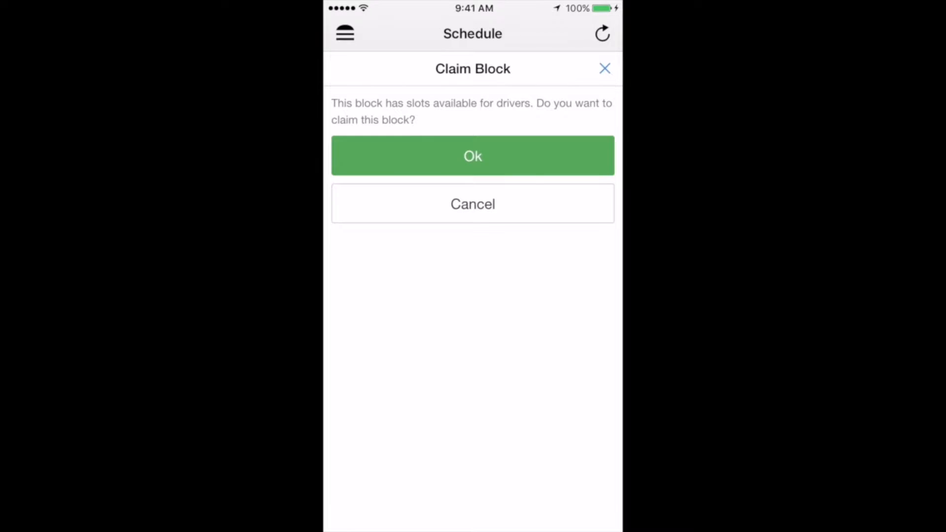
click(472, 156)
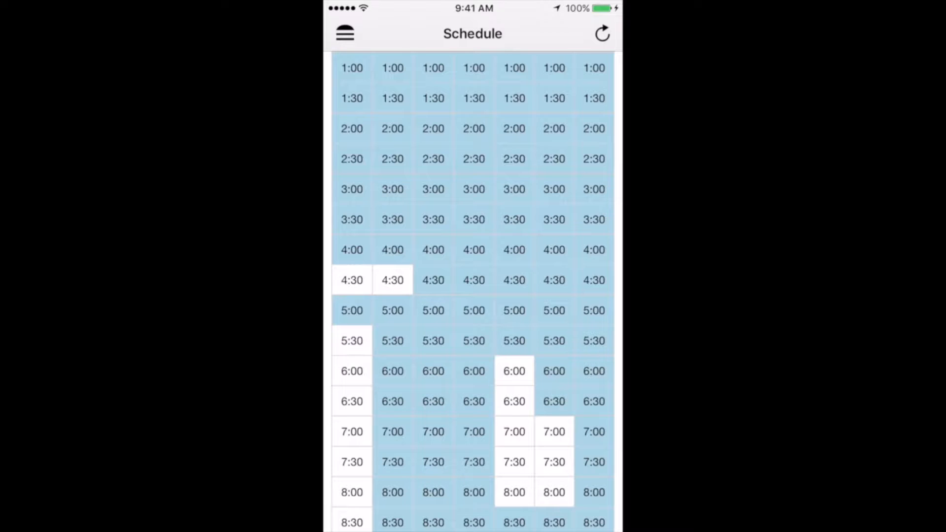
Dismiss the already-claimed warning and respond to the Wait Pool prompt, returning to the Schedule grid.
click(393, 278)
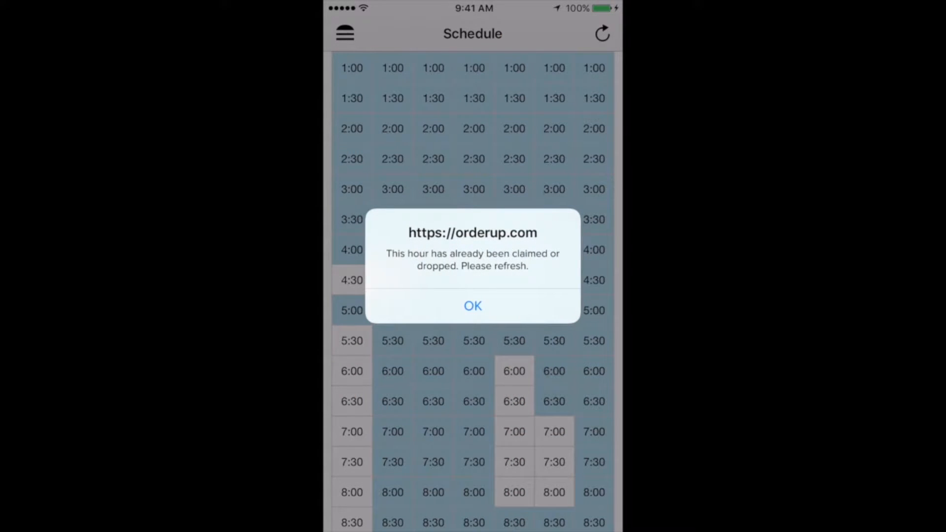
click(472, 306)
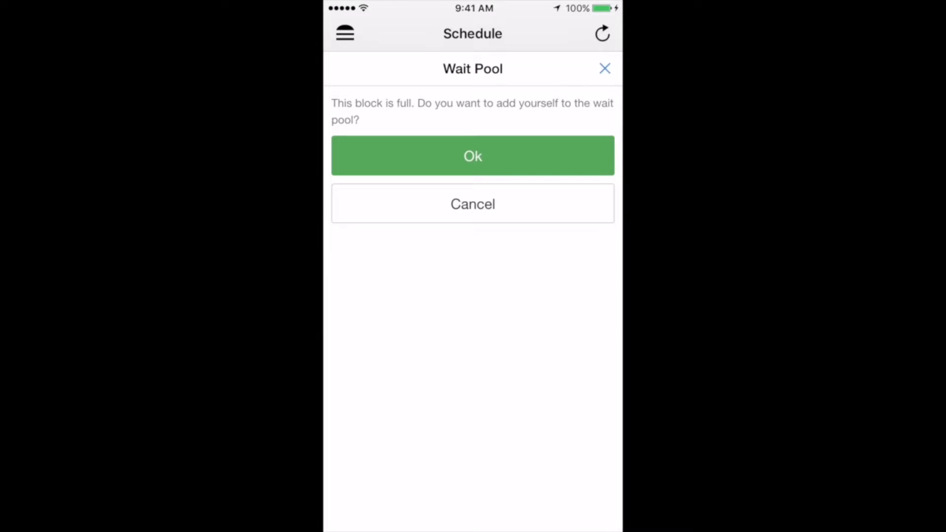
click(472, 203)
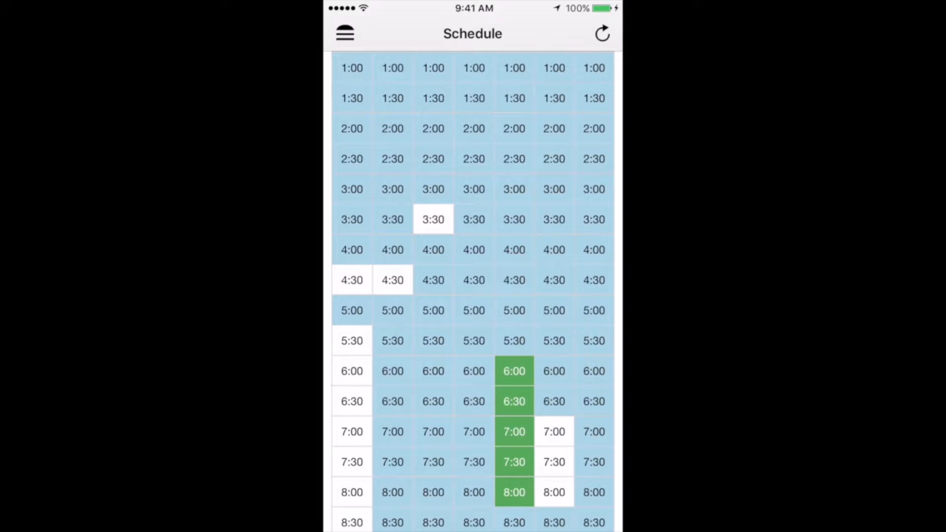
View next week's schedule blocks, then bring up the navigation menu.
scroll(down, 3)
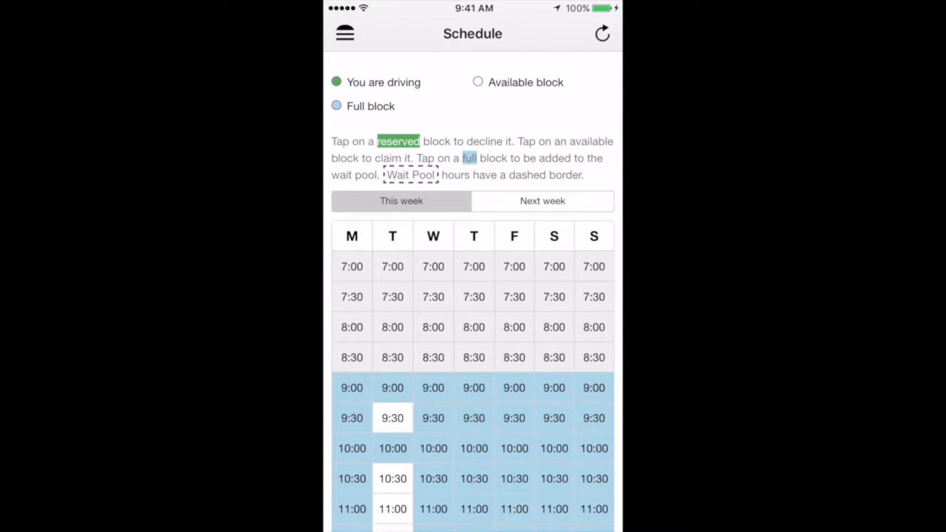
click(542, 201)
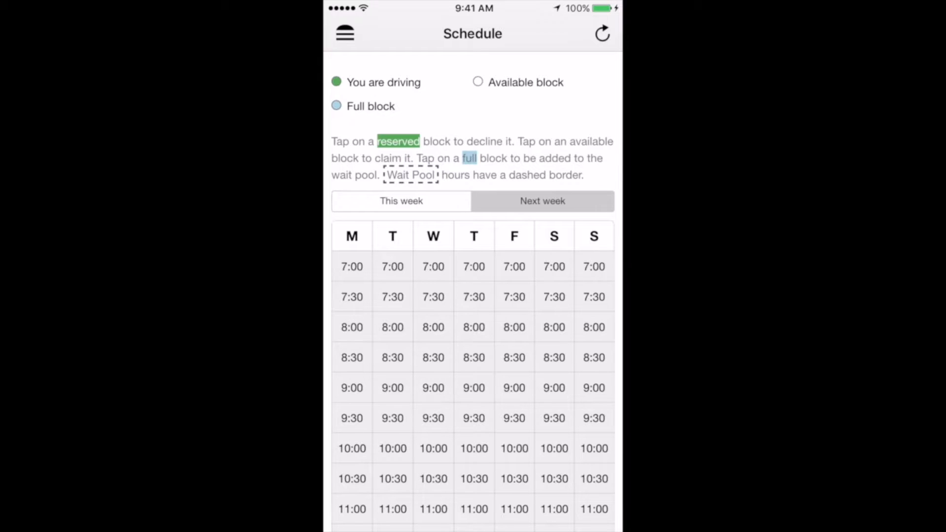
click(345, 34)
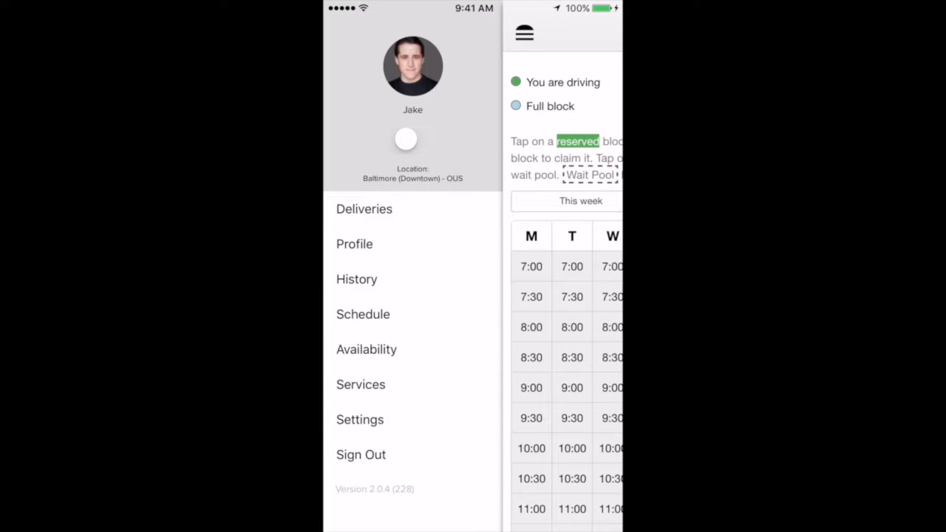
Go to Availability showing the coming week's Monday half-hour blocks.
click(367, 349)
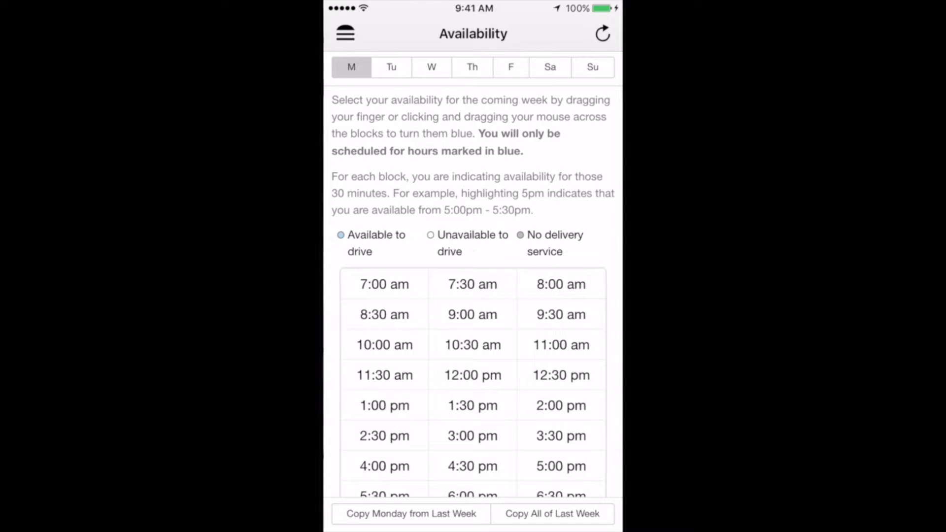
Go to the Services page and move down to the bag vendor links.
click(345, 33)
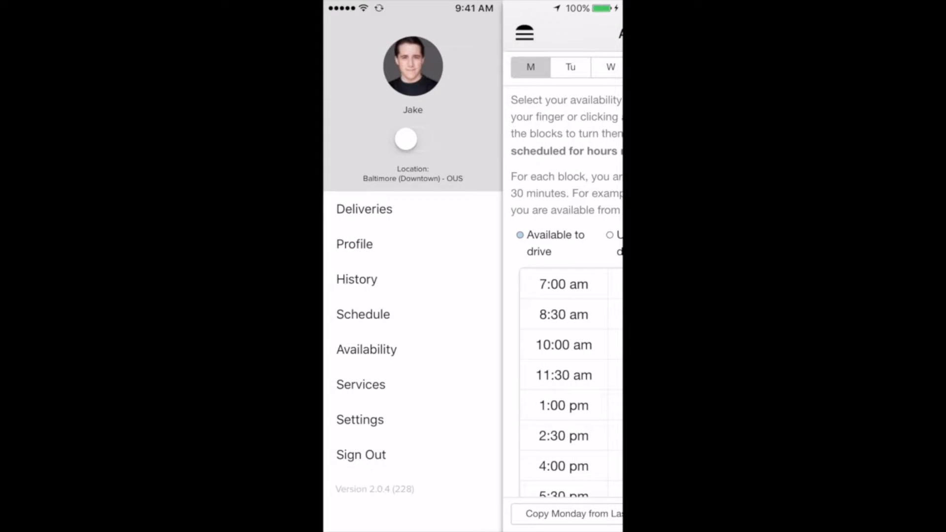
click(361, 384)
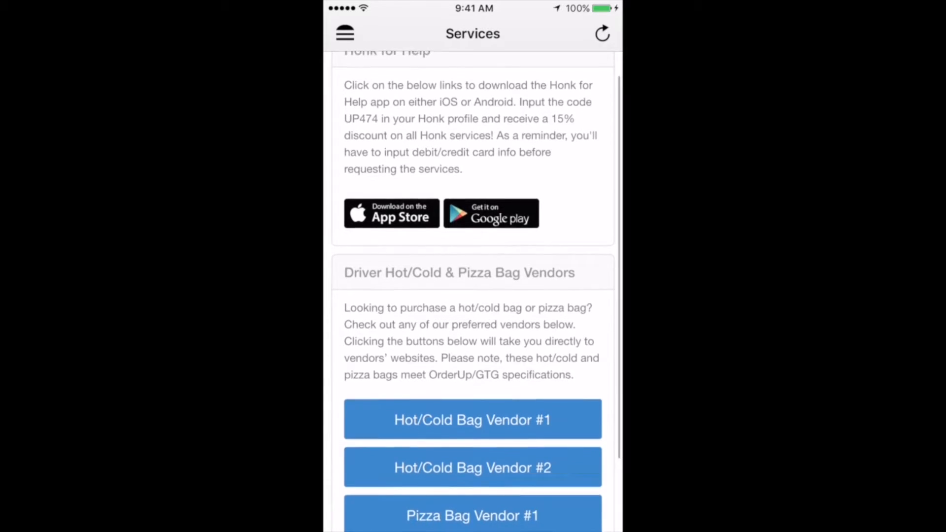
scroll(down, 3)
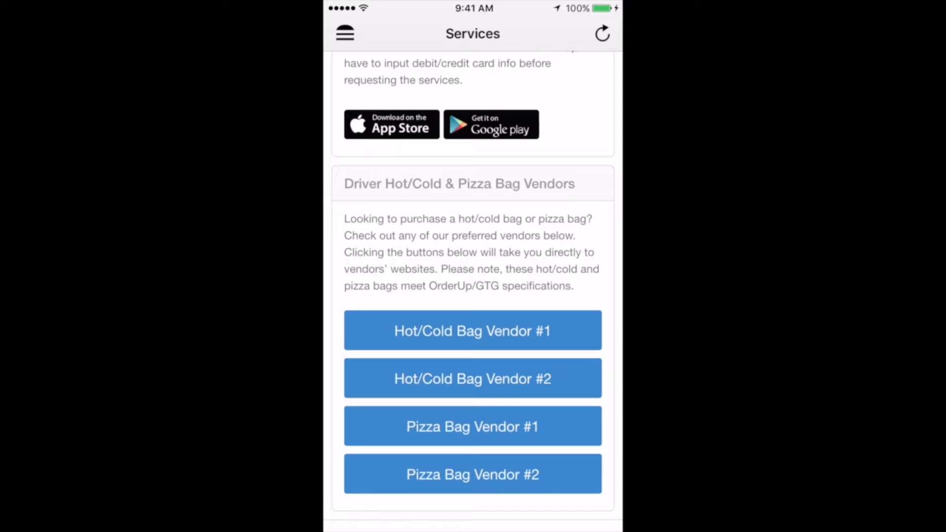
View Hot/Cold Bag Vendor #1's product page, then return to Services via the menu.
click(472, 330)
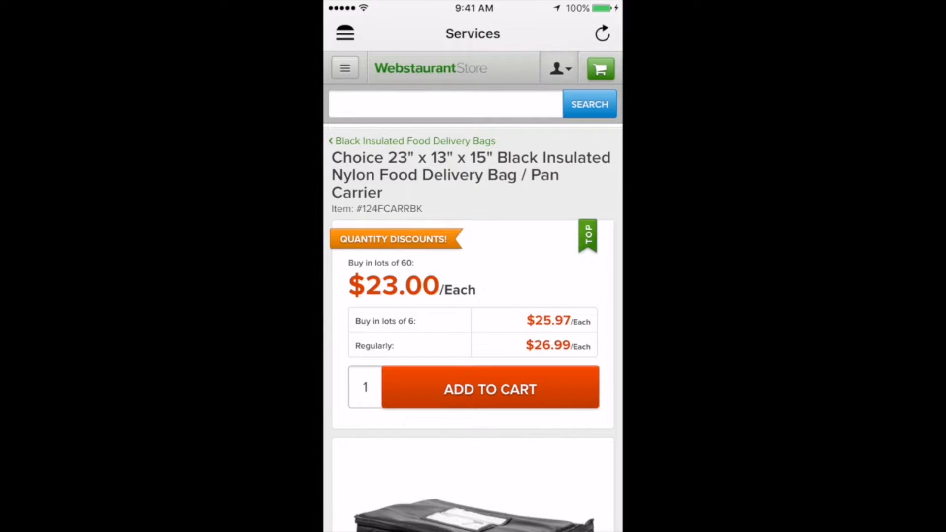
click(345, 34)
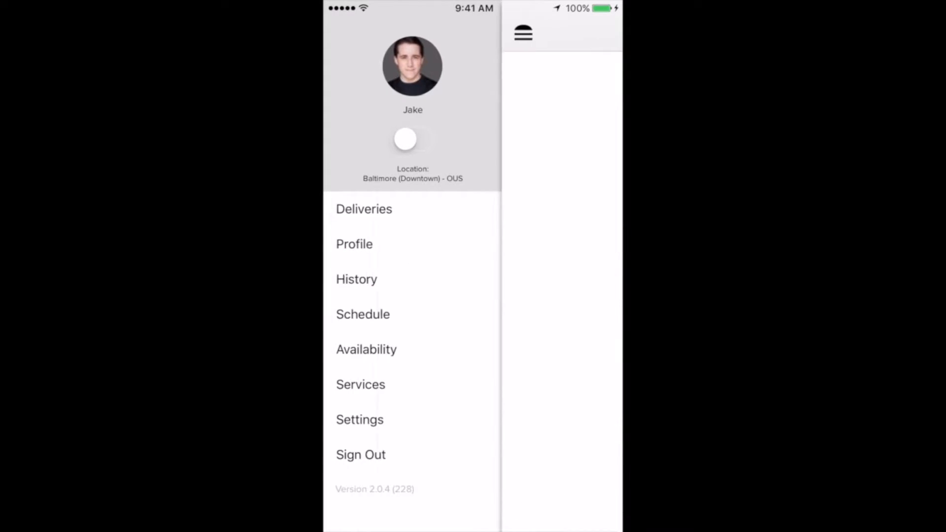
click(361, 384)
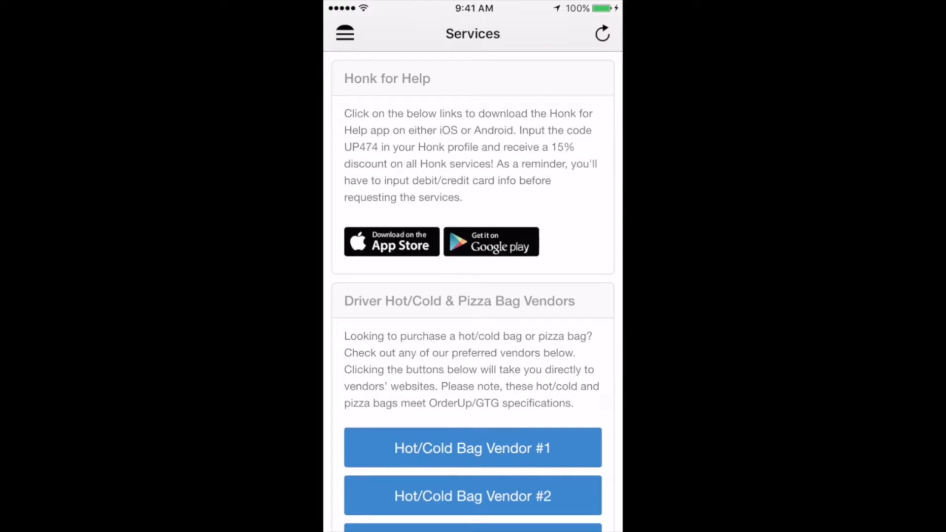
Go to Settings and read through the Driver Agreements text.
click(345, 33)
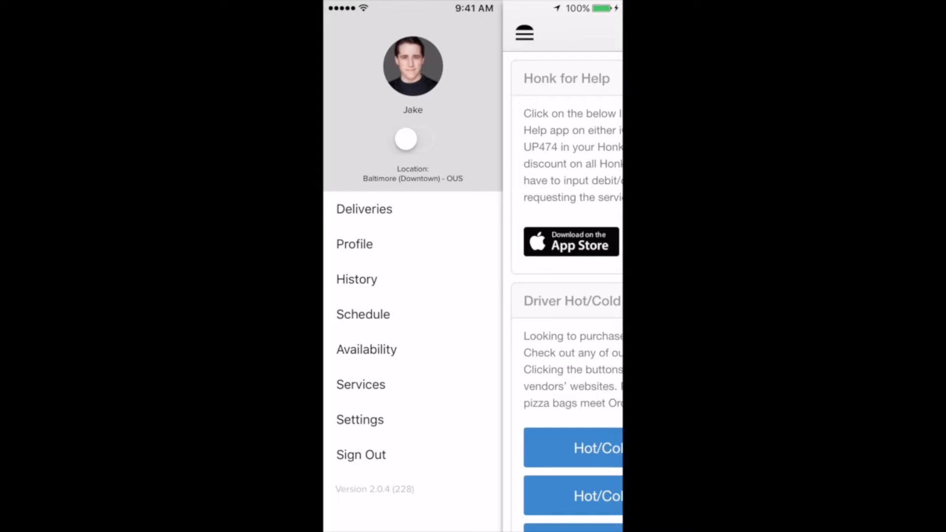
click(360, 420)
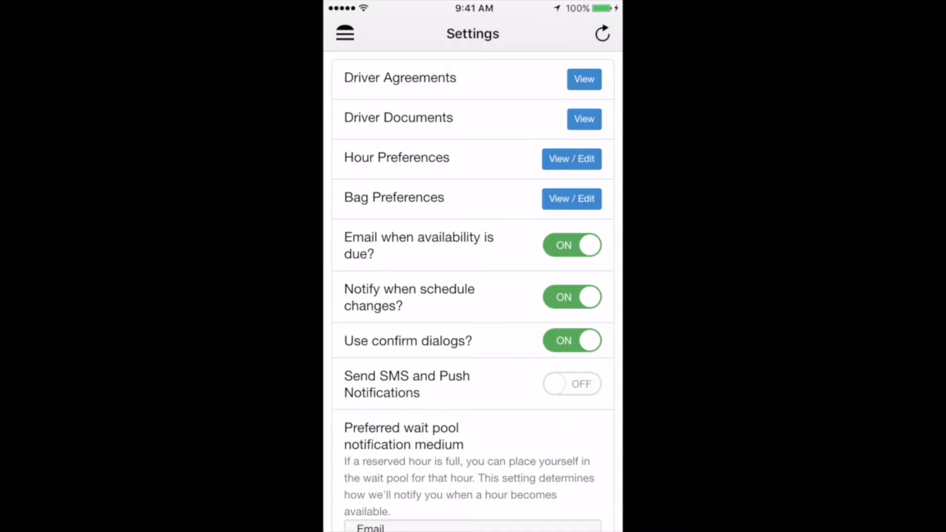
click(582, 79)
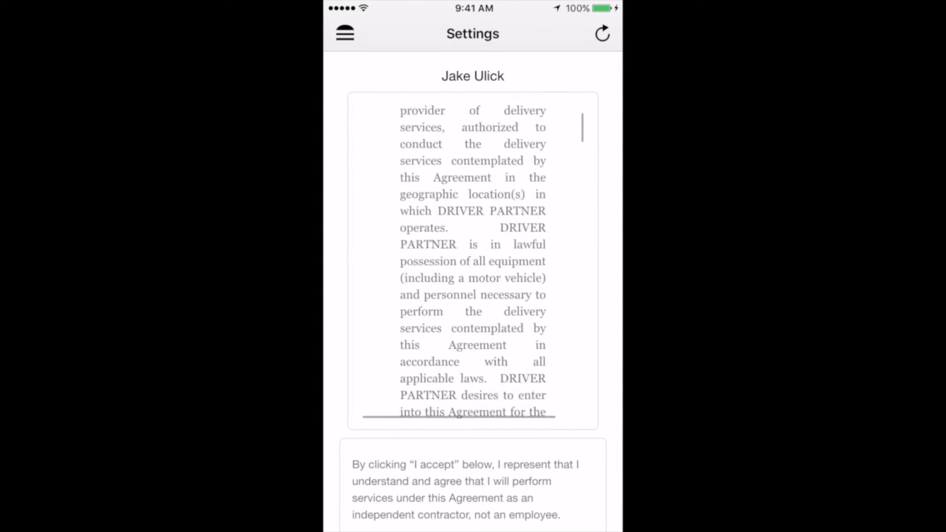
scroll(down, 3)
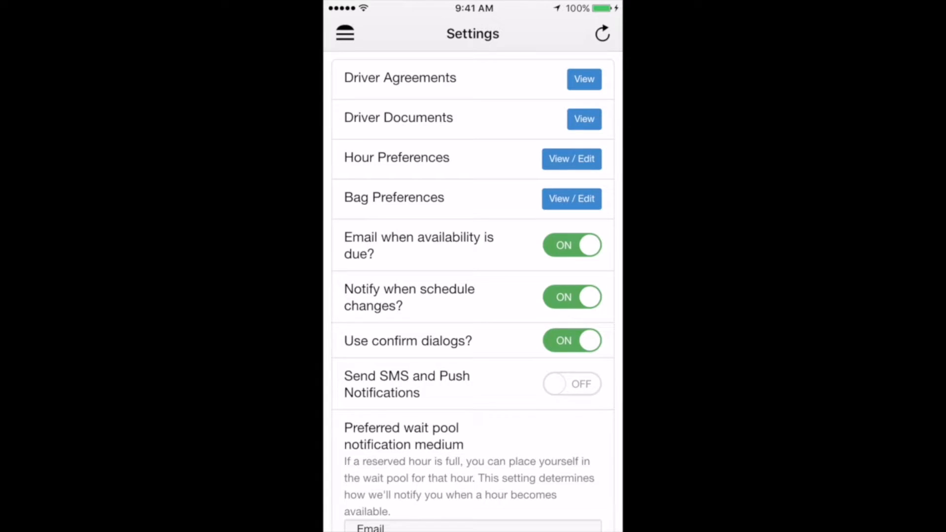
Change Minimum hours per drive from 1 to 3 and save the hour preferences.
click(571, 159)
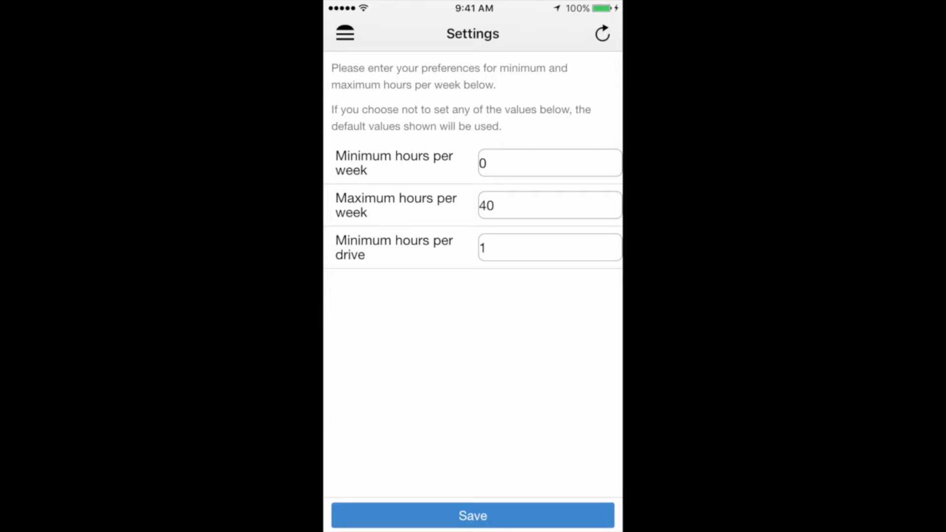
click(548, 205)
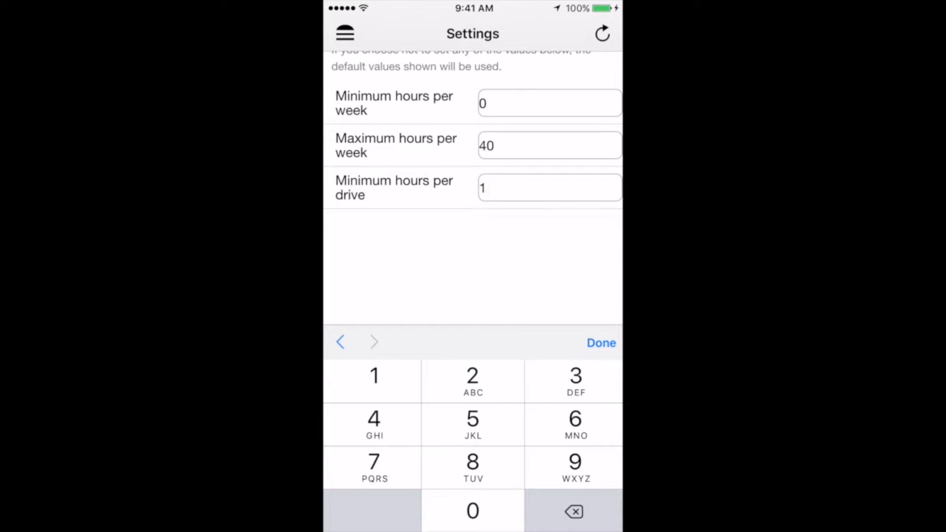
click(600, 343)
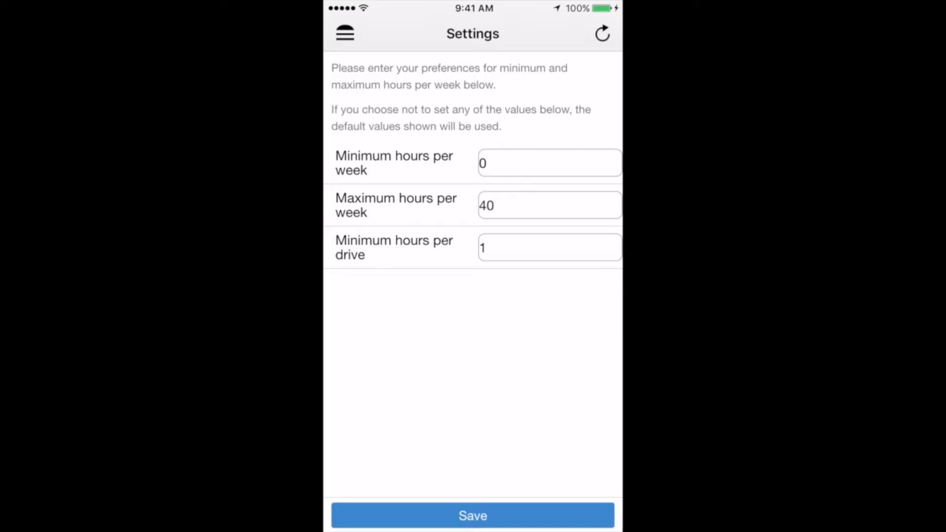
click(549, 247)
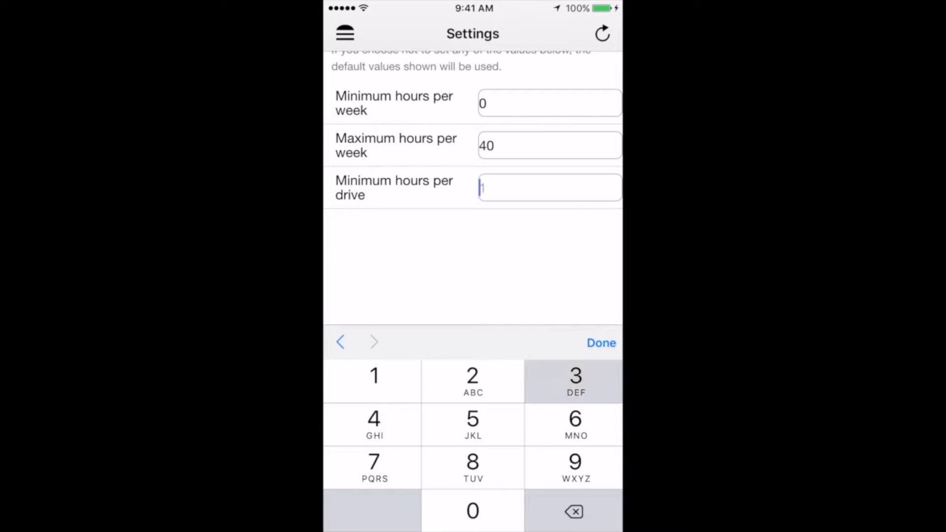
click(600, 343)
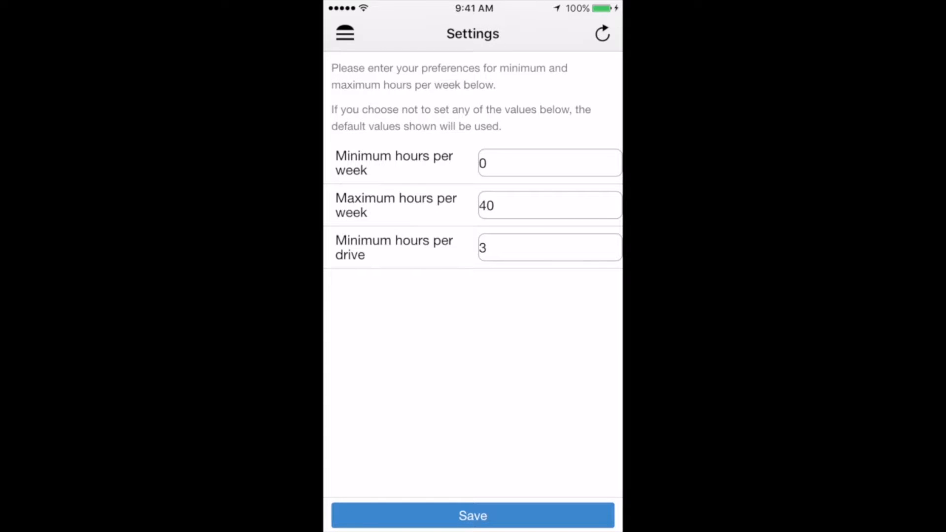
click(472, 516)
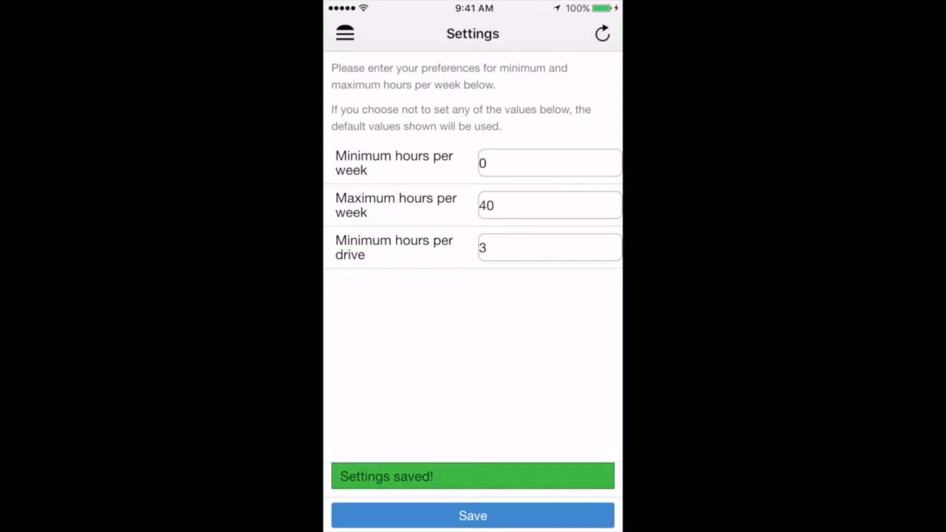
Bring up the app's navigation menu from the hamburger icon.
click(345, 33)
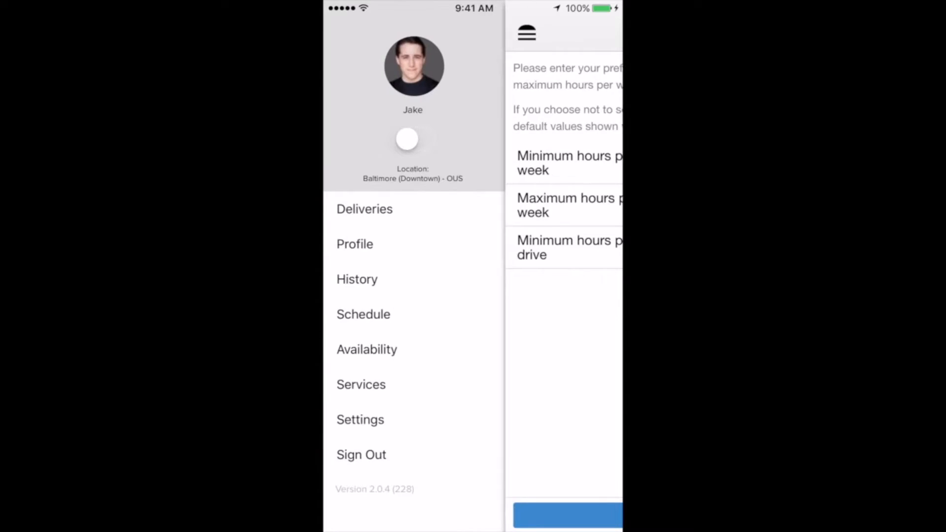
In Bag Preferences, try the provide-your-own-bag option and dismiss the receipt reminder.
click(361, 419)
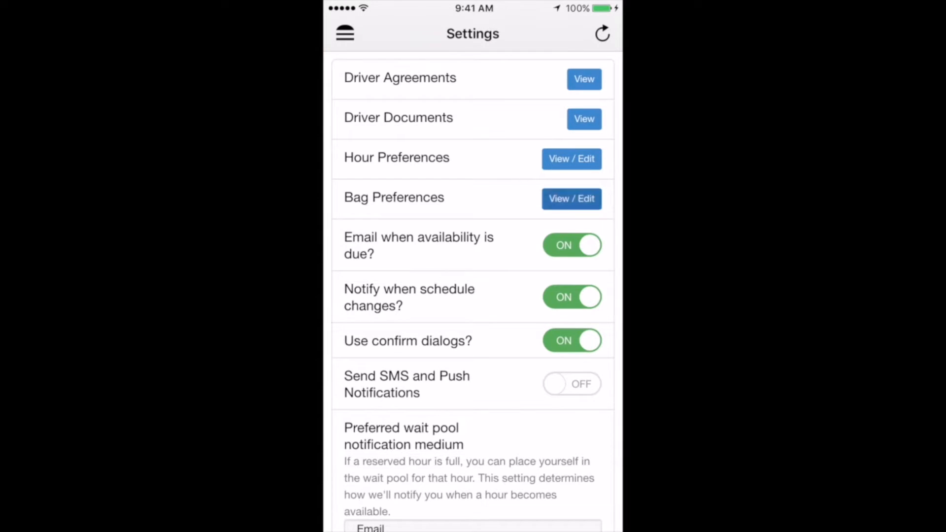
click(570, 198)
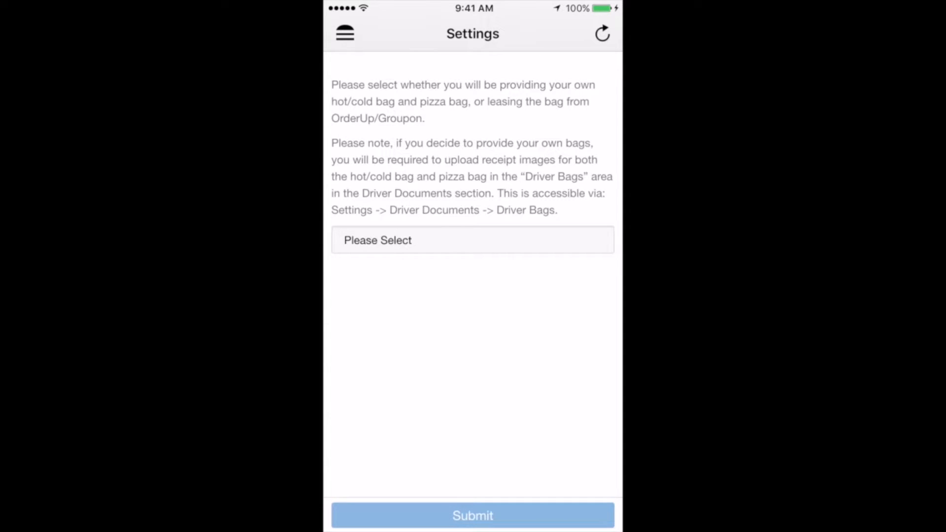
click(472, 241)
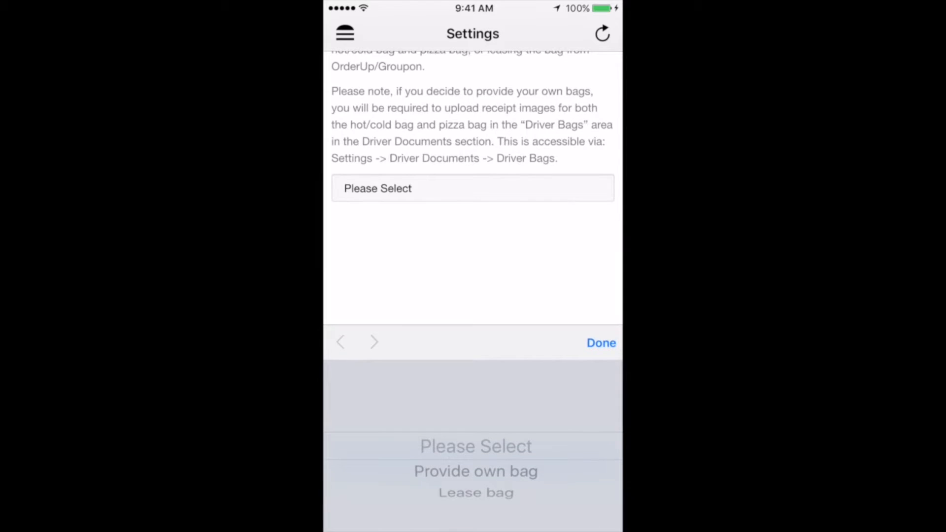
click(475, 471)
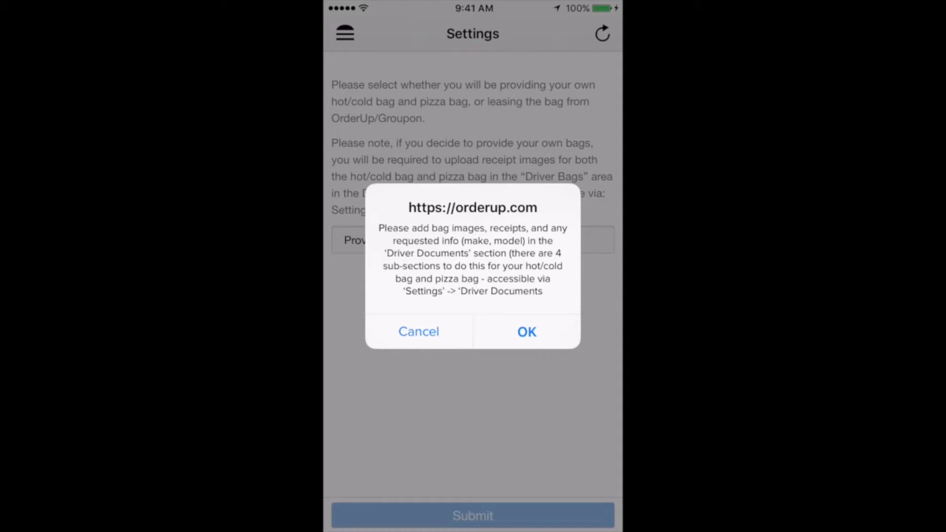
click(419, 331)
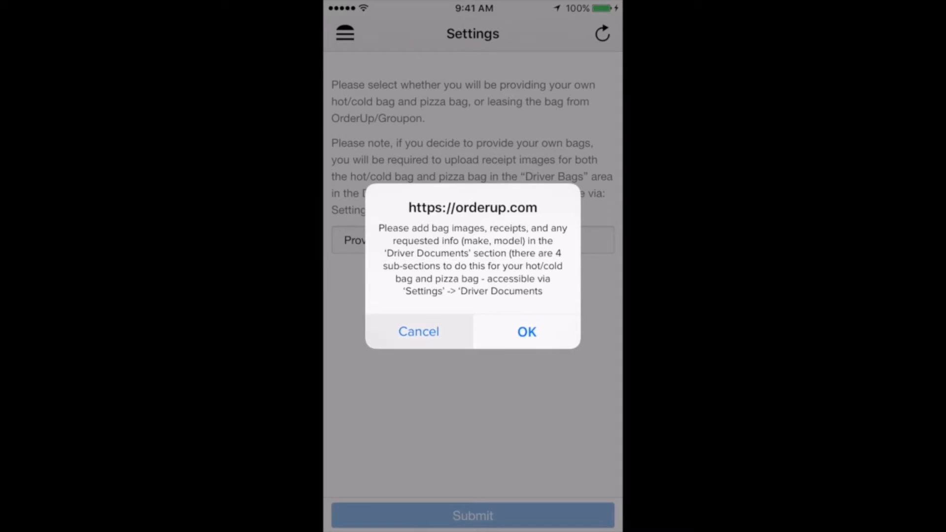
Switch to Lease bag, accept the weekly lease charge and finish with Done.
click(526, 331)
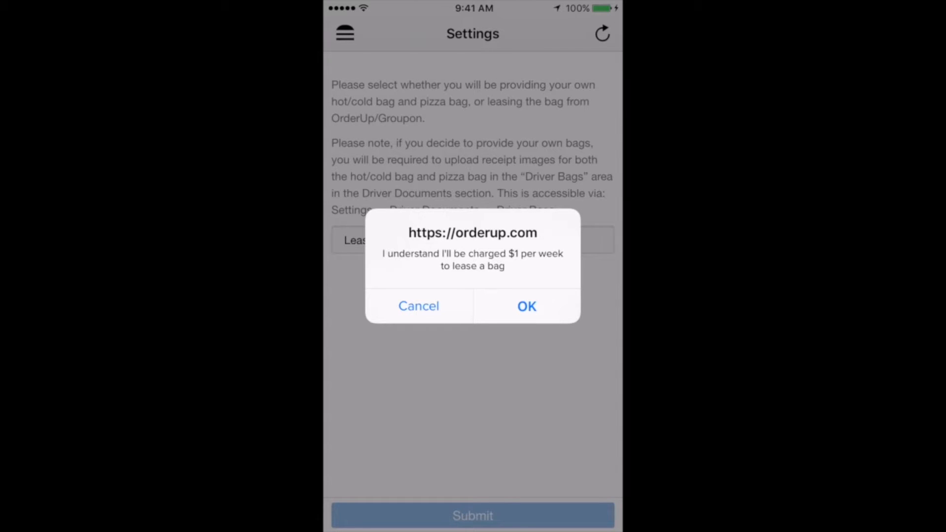
click(526, 306)
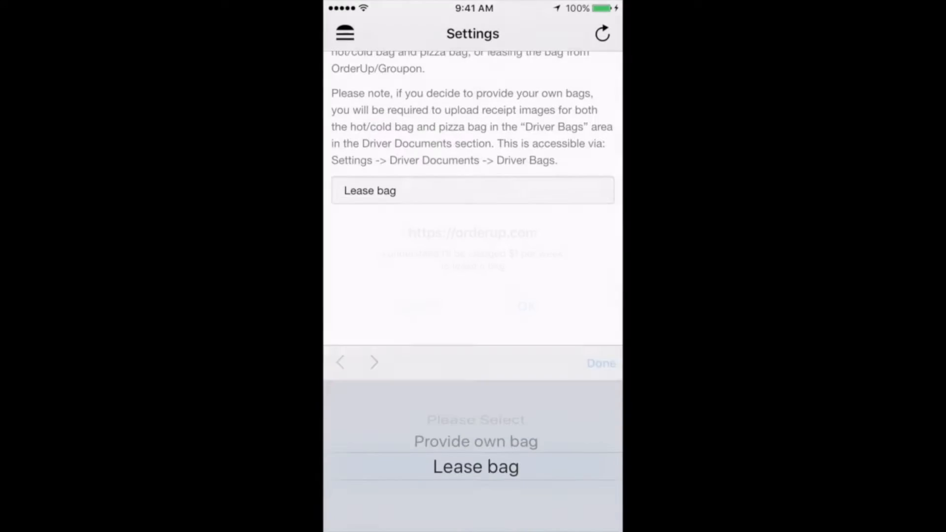
click(601, 363)
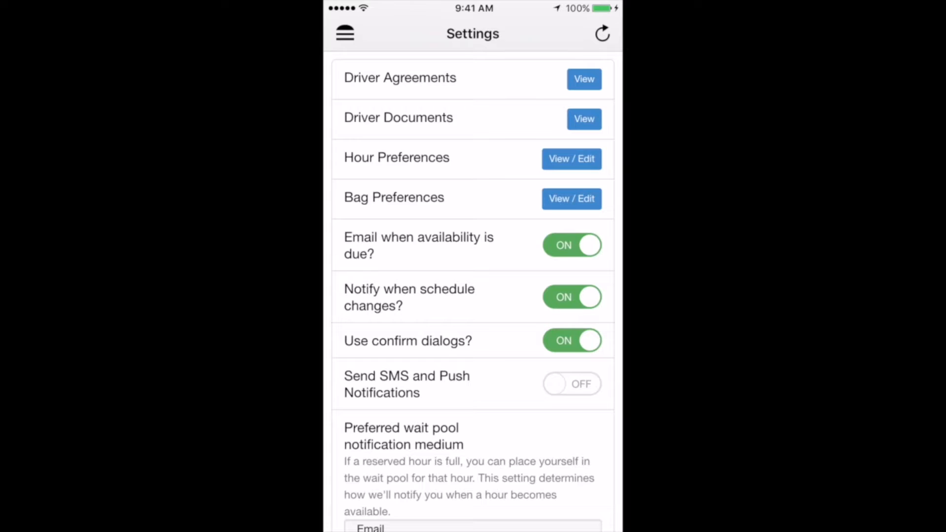
Leave the Send SMS and Push Notifications switch ON after toggling it off and on.
click(571, 383)
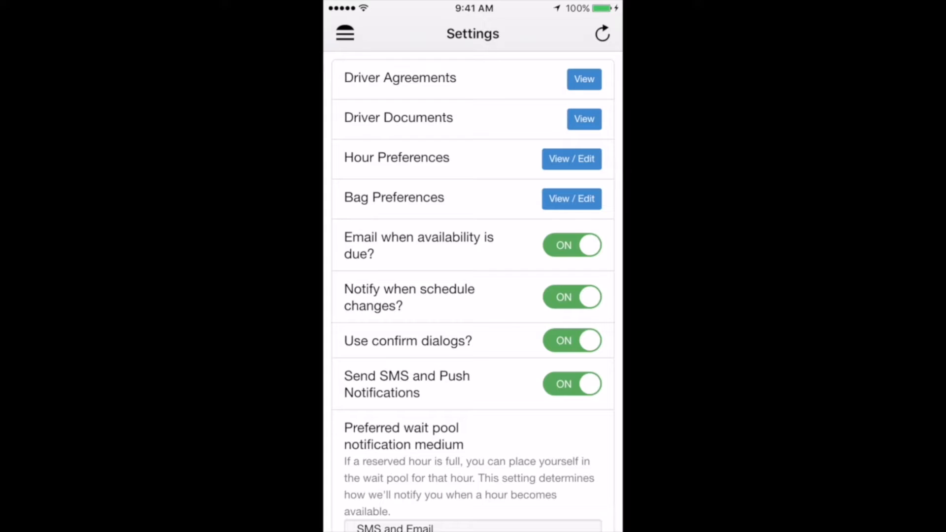
click(571, 383)
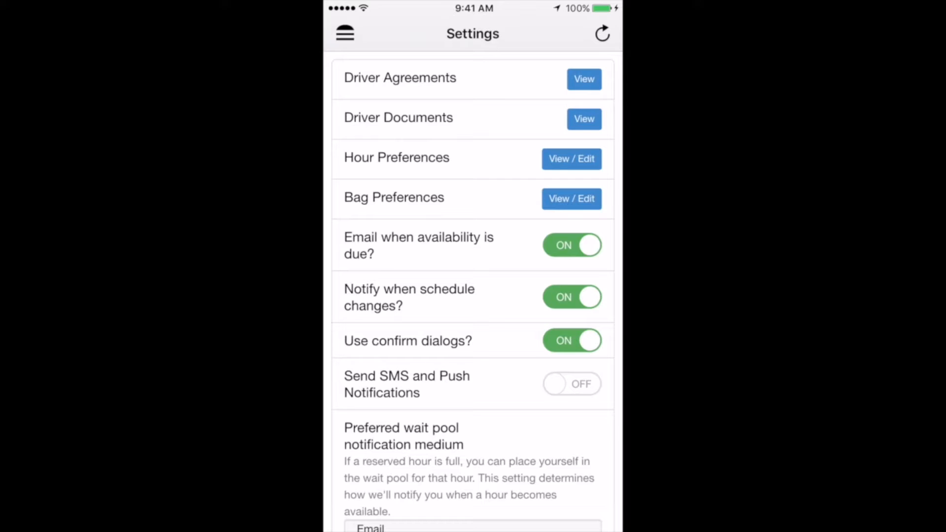
click(572, 383)
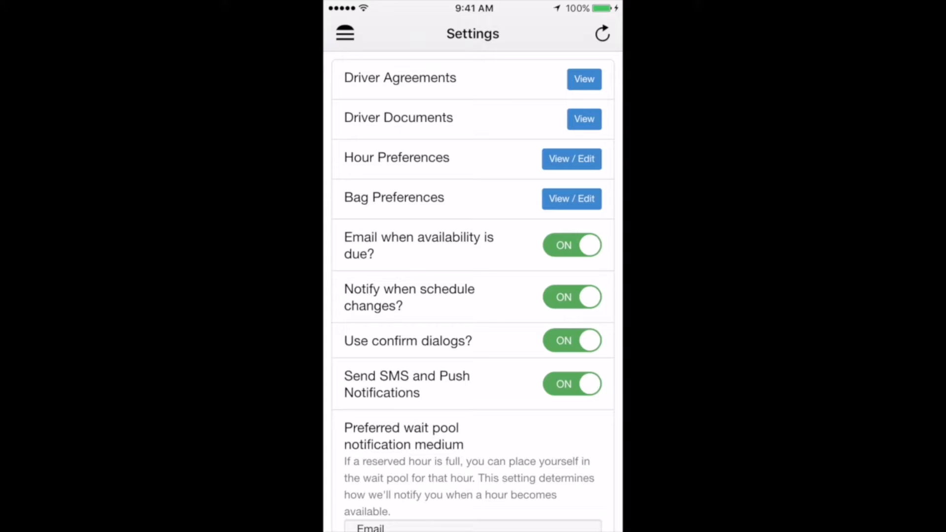
scroll(down, 3)
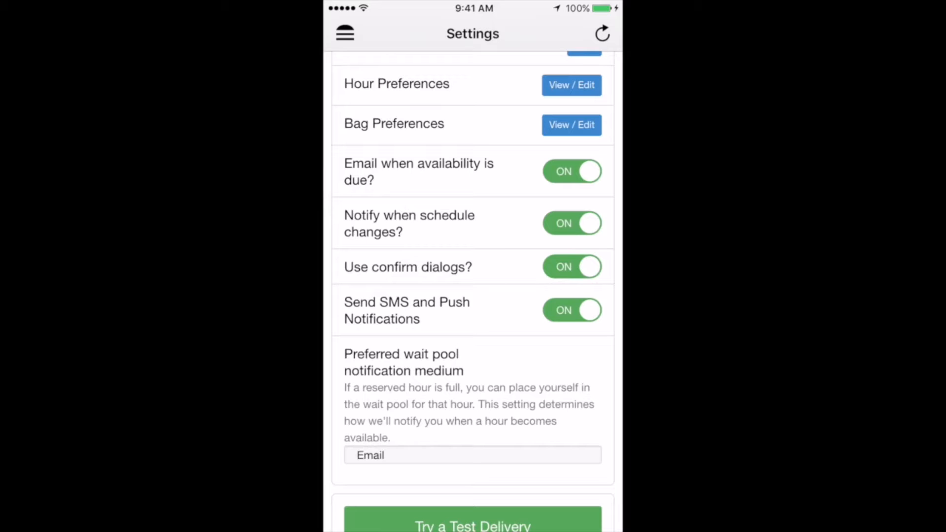
Pick SMS and Email as the preferred wait pool notification medium.
click(472, 456)
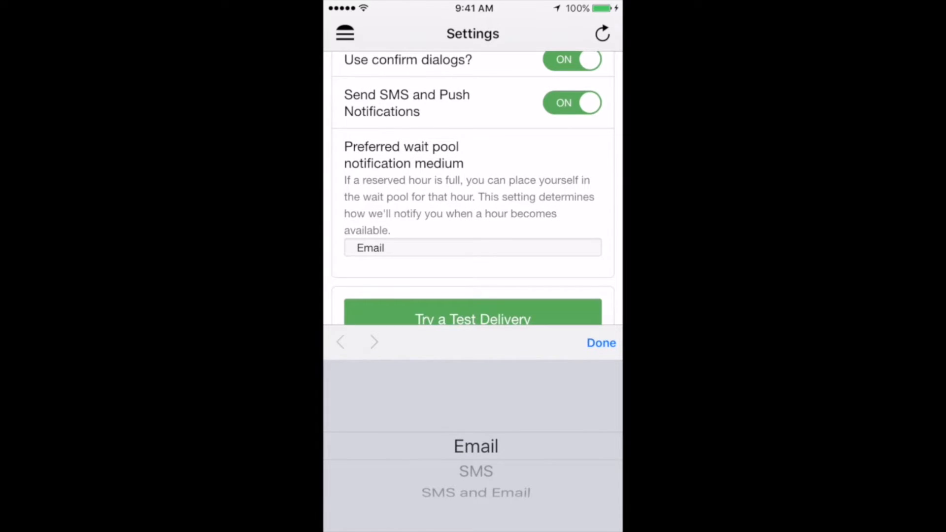
scroll(down, 3)
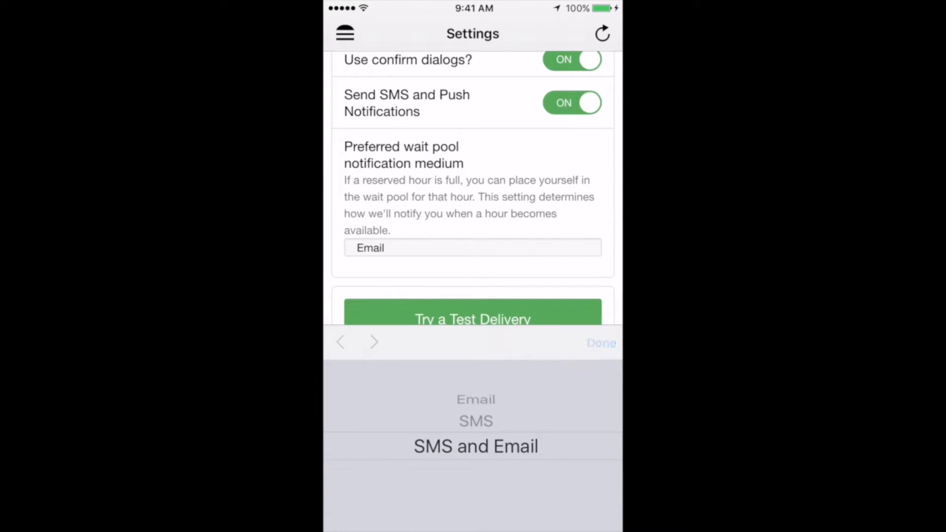
click(475, 446)
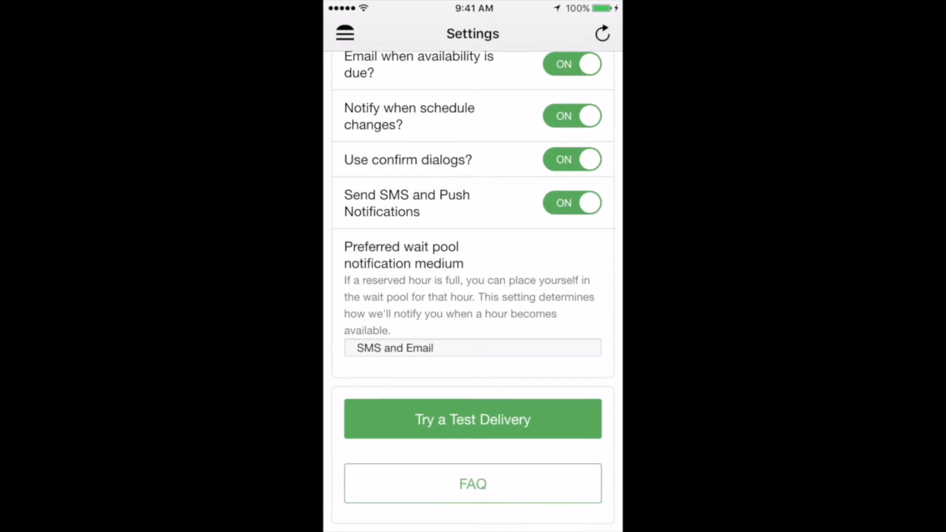
Scroll through the driver FAQ questions, then bring up the side menu.
click(472, 483)
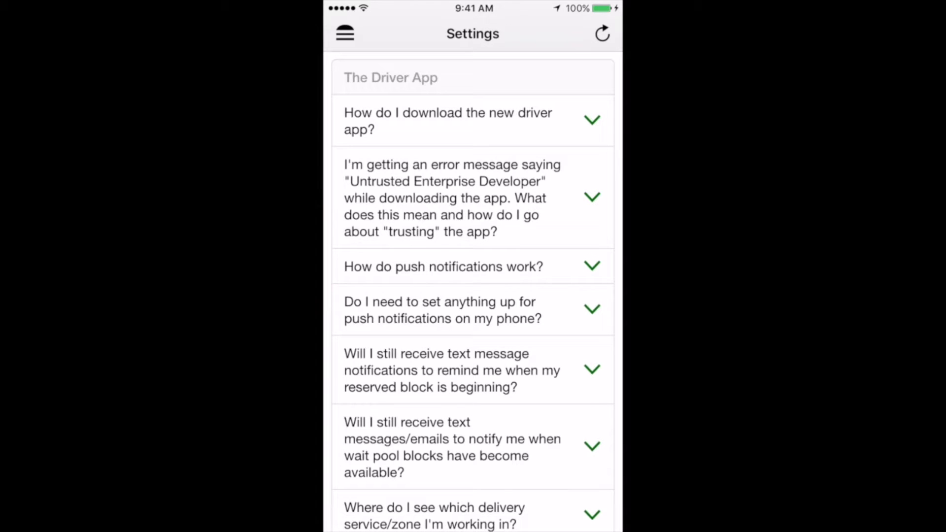
scroll(down, 3)
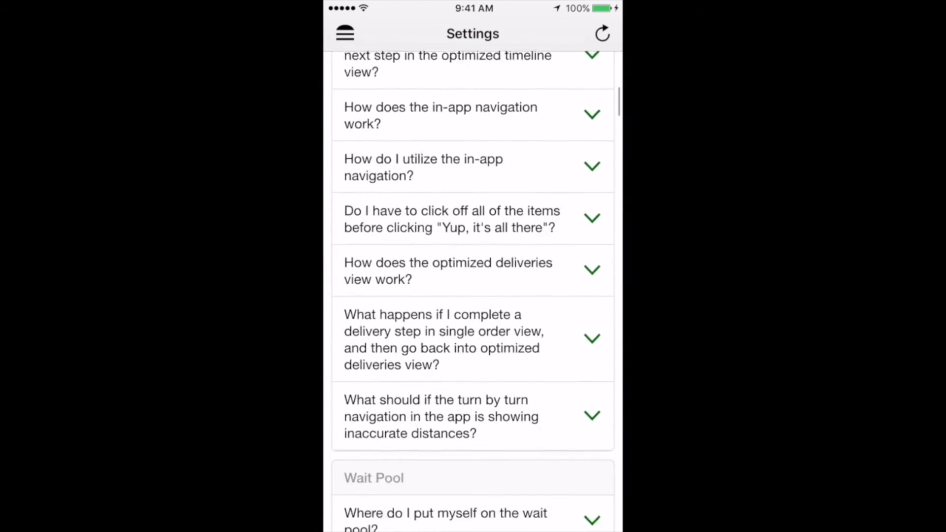
scroll(down, 3)
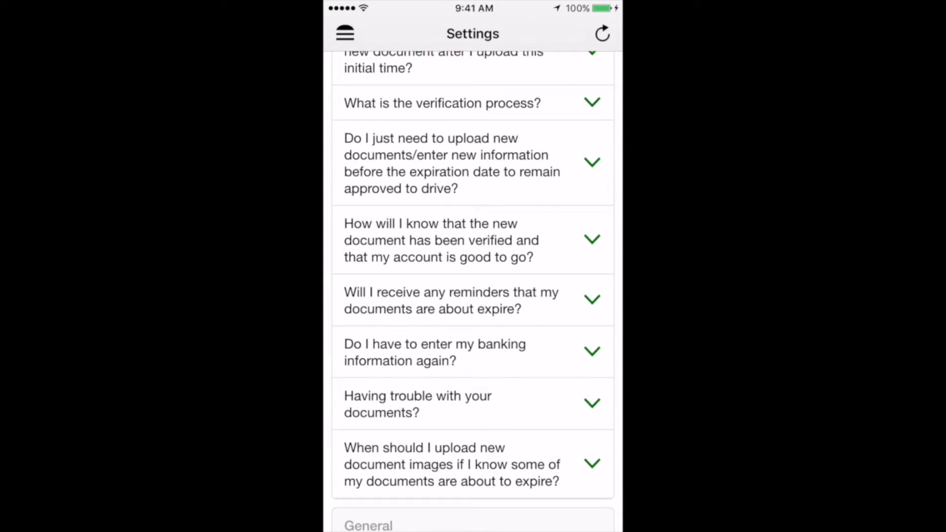
click(345, 34)
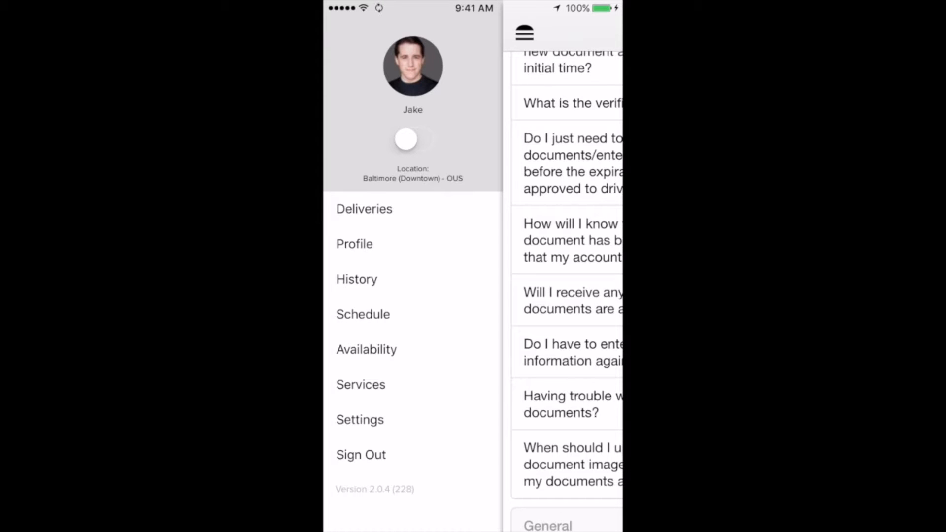
Sign out of the driver account and sign straight back in.
click(361, 455)
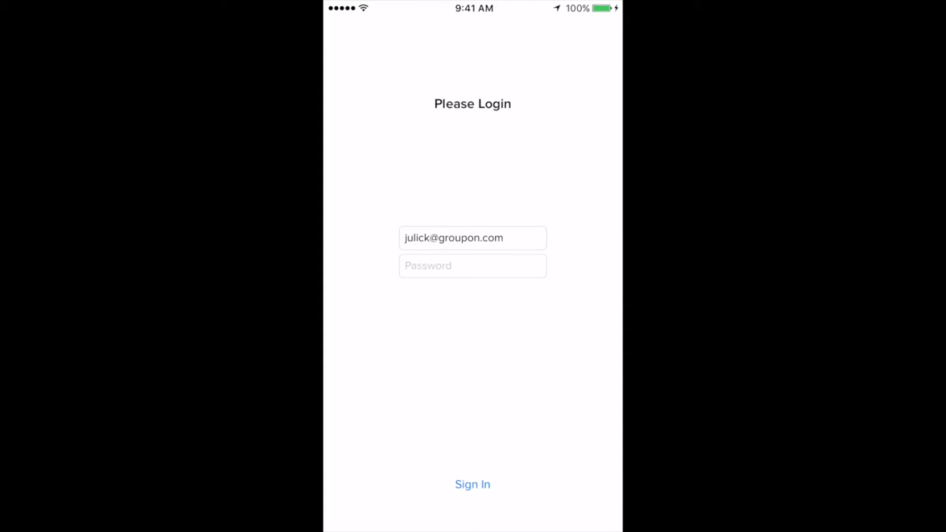
click(472, 484)
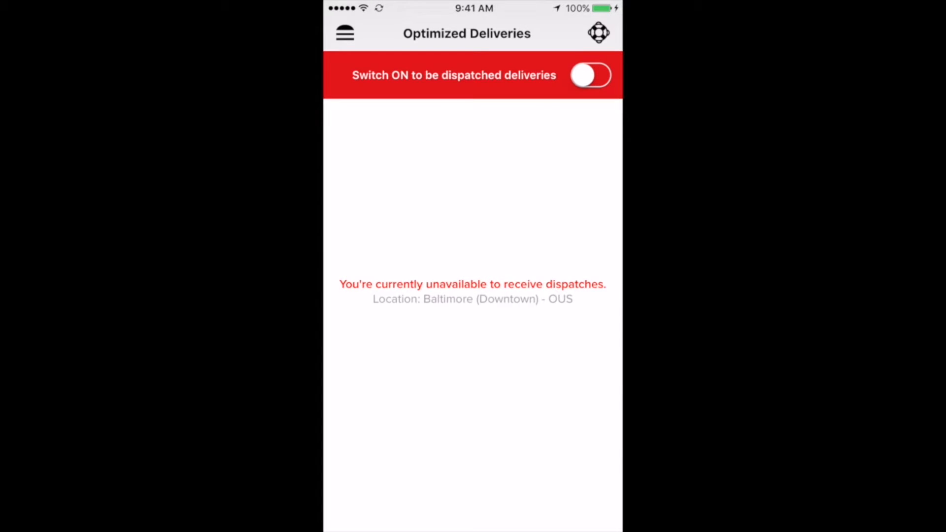
Visit Settings via the side menu, then return to the Deliveries screen.
click(345, 34)
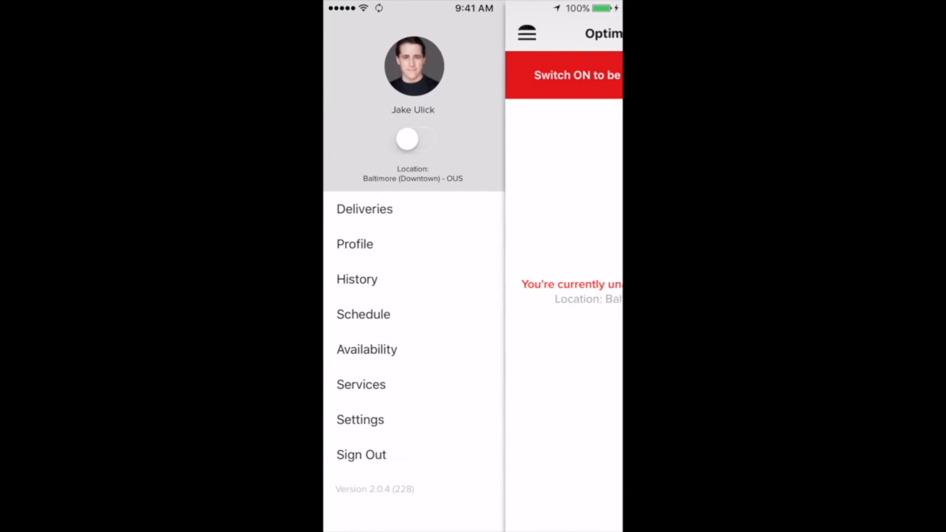
click(361, 420)
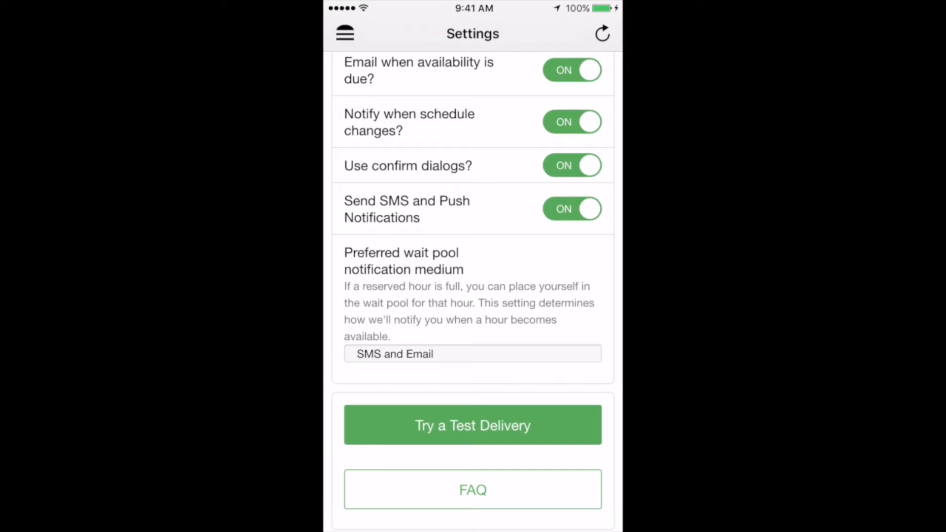
click(345, 33)
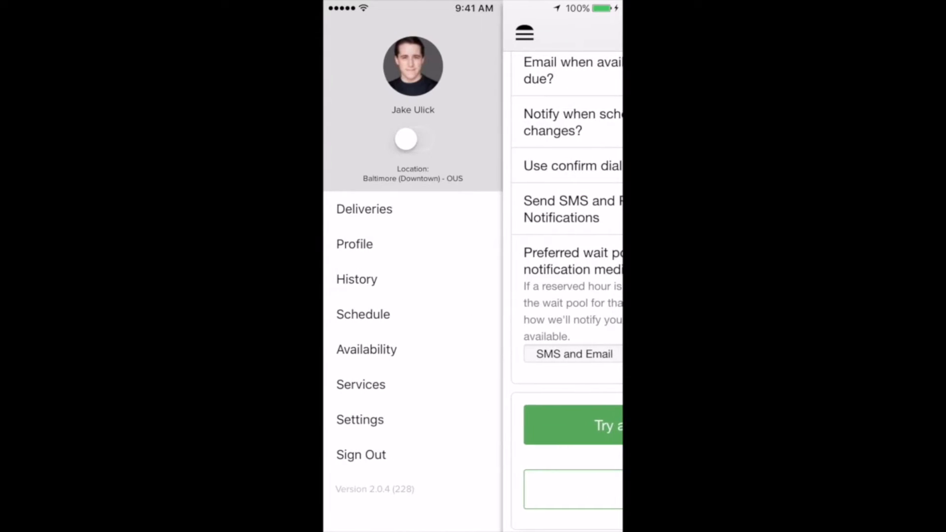
click(364, 209)
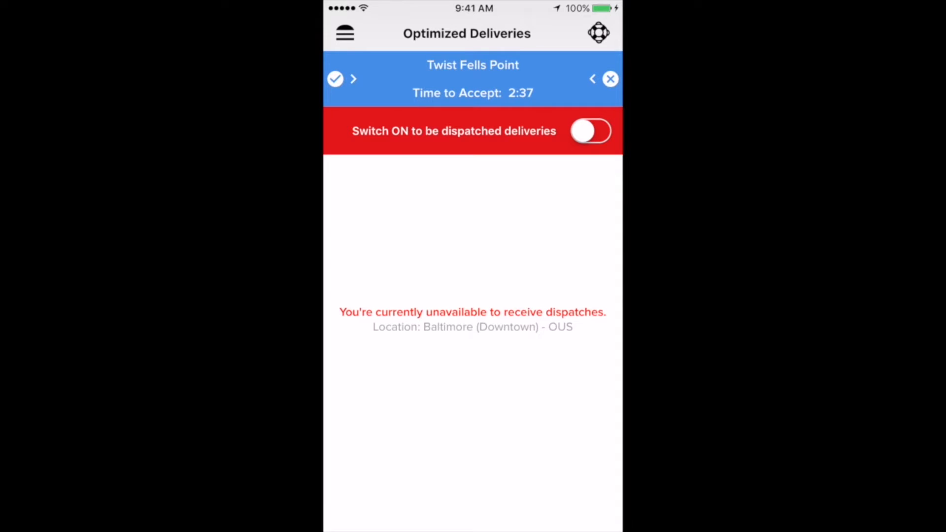
Accept the Twist Fells Point dispatch from the blue banner's checkmark.
click(335, 79)
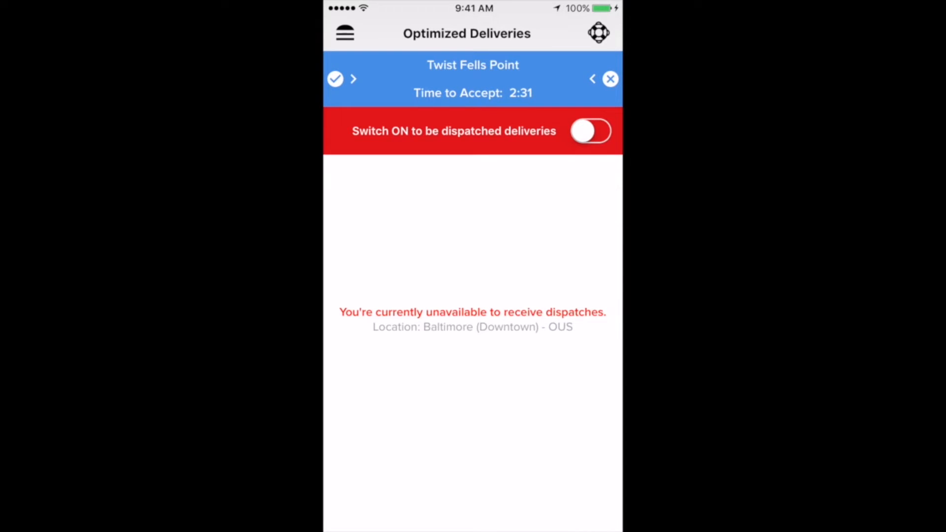
click(335, 79)
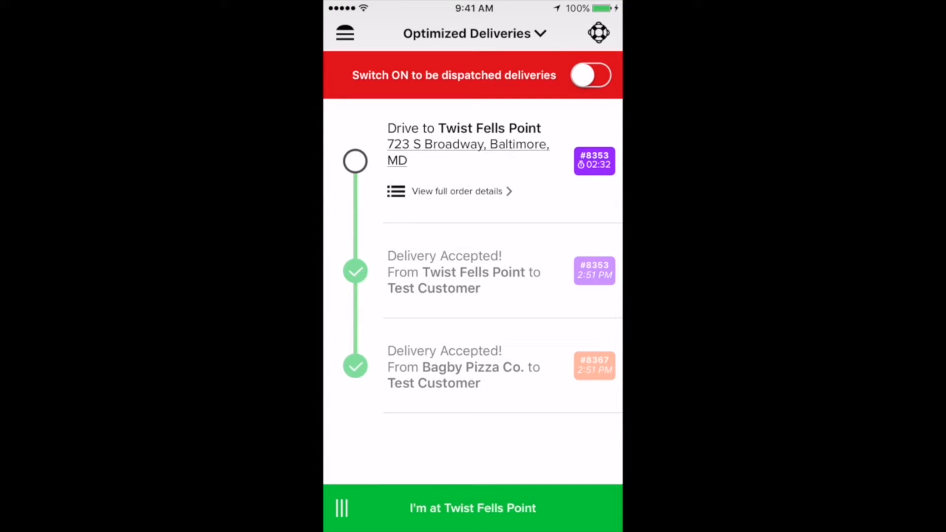
Slide the green 'I'm at Twist Fells Point' bar to mark arrival.
click(472, 508)
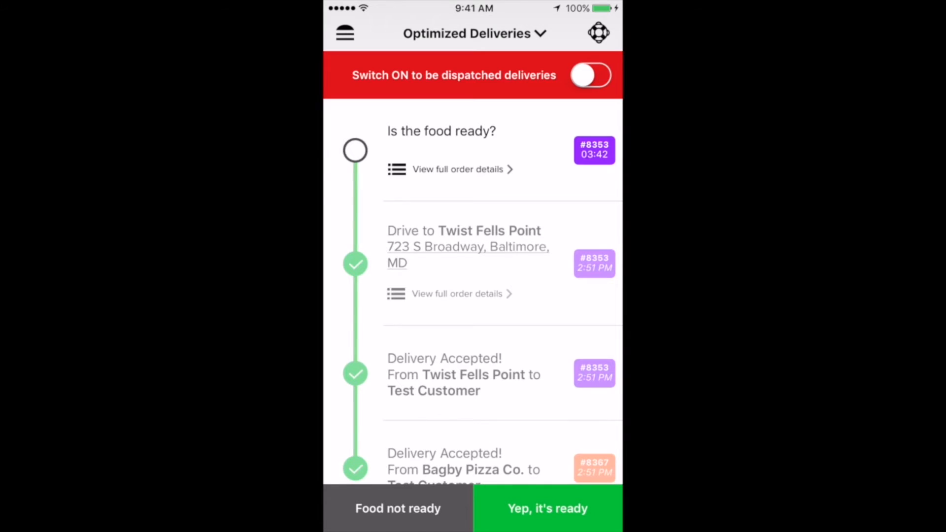
click(474, 33)
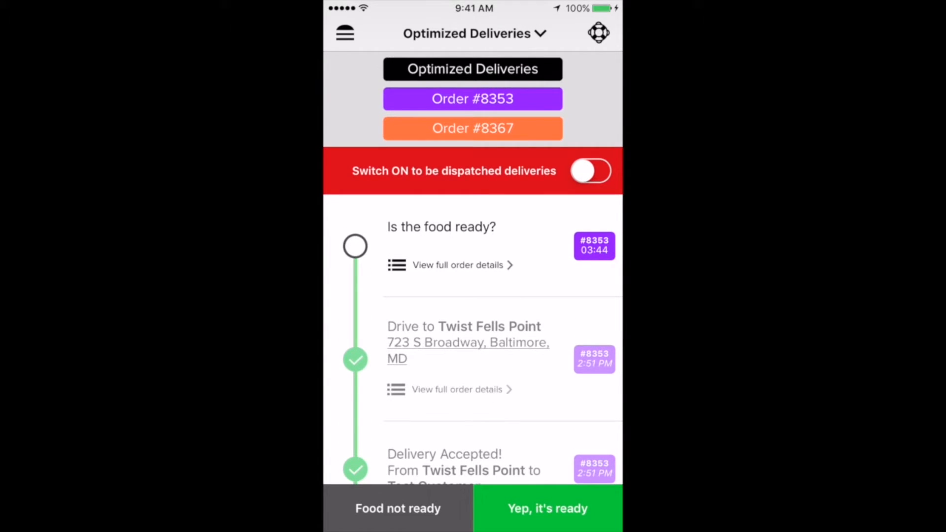
click(472, 99)
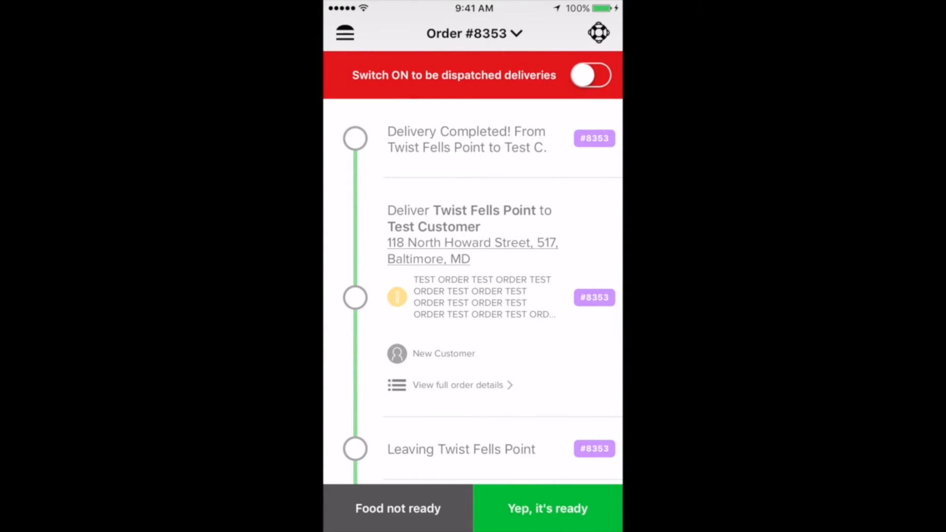
click(547, 508)
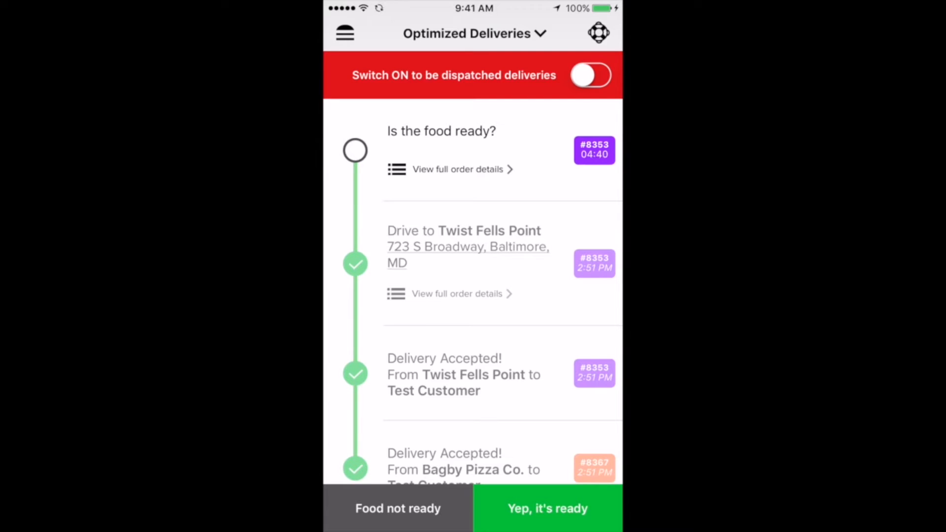
Review order #8353's full details twice, then confirm with 'Yup, it's all there.'.
click(457, 168)
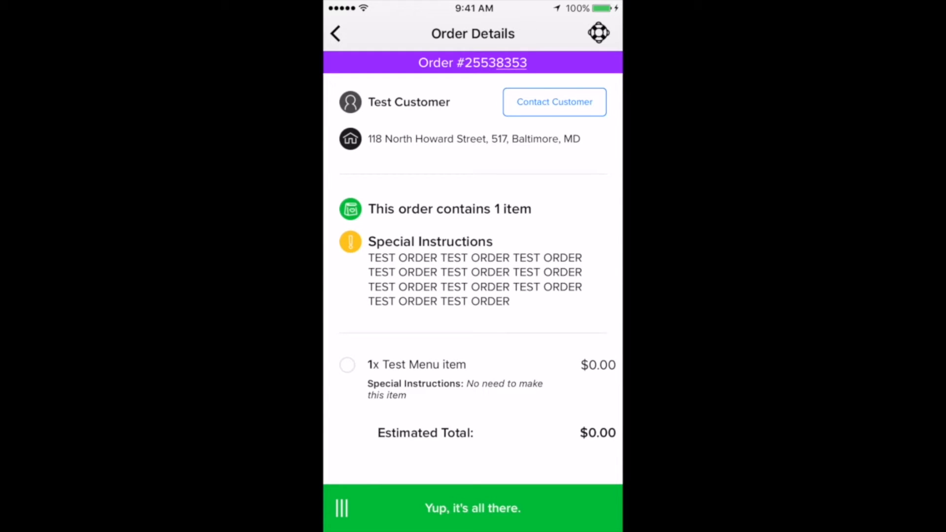
click(472, 378)
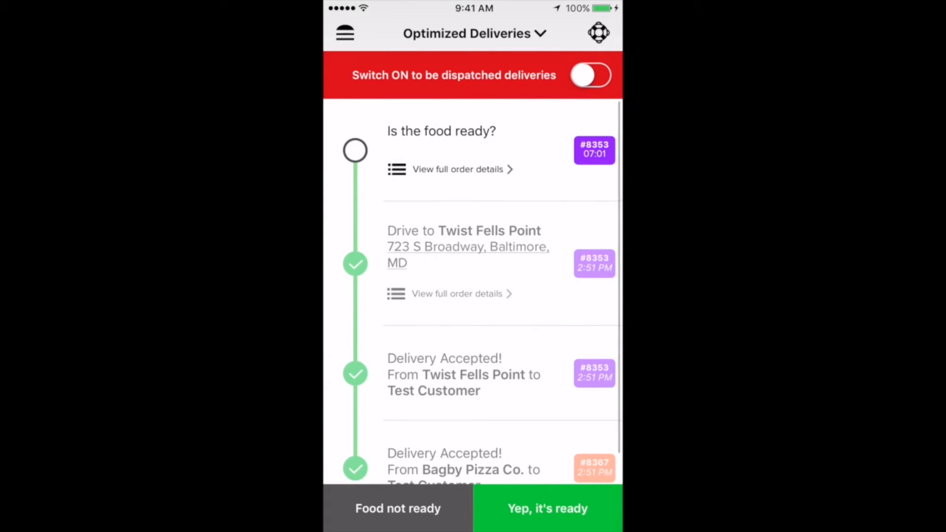
click(457, 169)
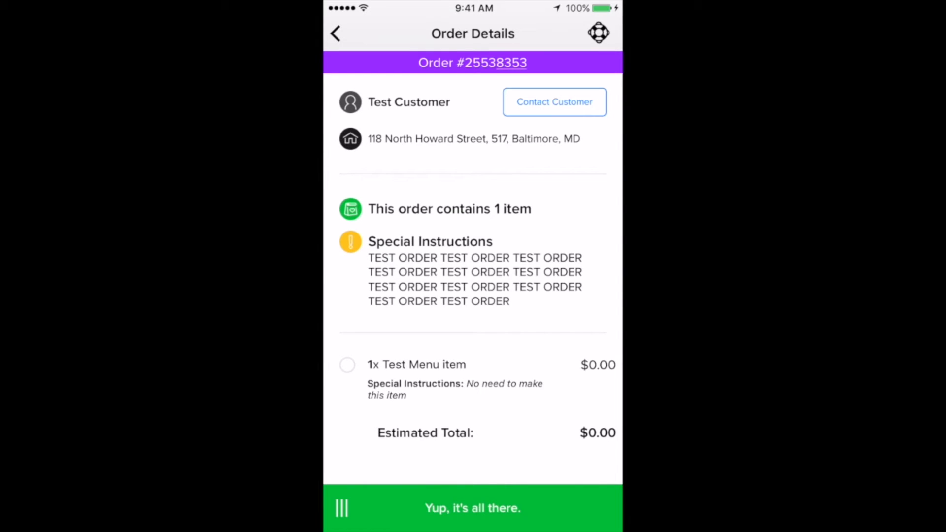
click(472, 508)
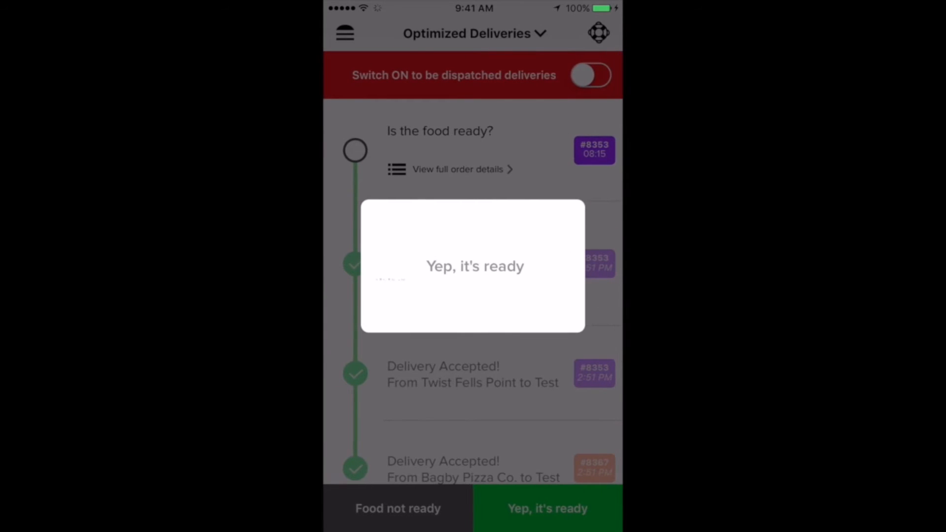
Bring up directions for the next stop with the other-maps-app sheet showing.
click(547, 508)
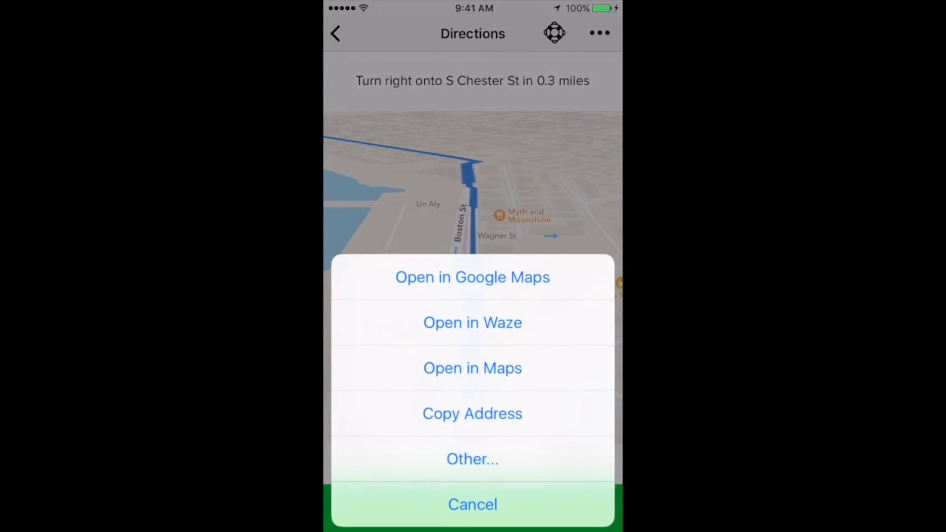
Cancel the maps-app sheet and reach the support problem list for order #8353.
click(472, 505)
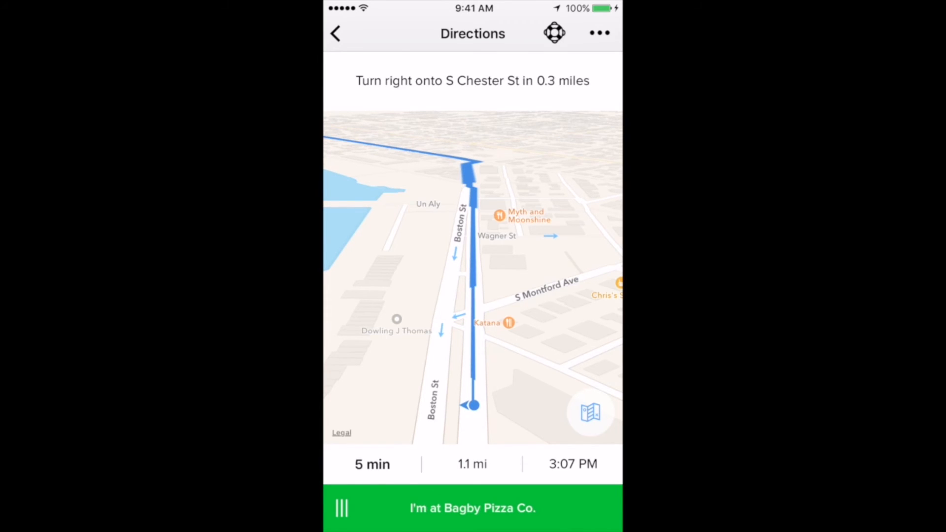
click(335, 34)
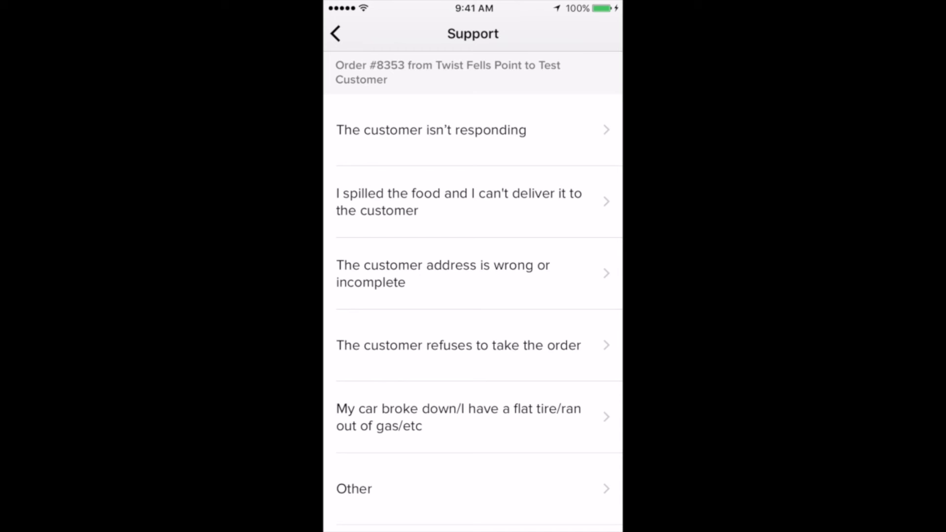
Submit a support request saying the customer isn't responding for order #8353.
click(472, 130)
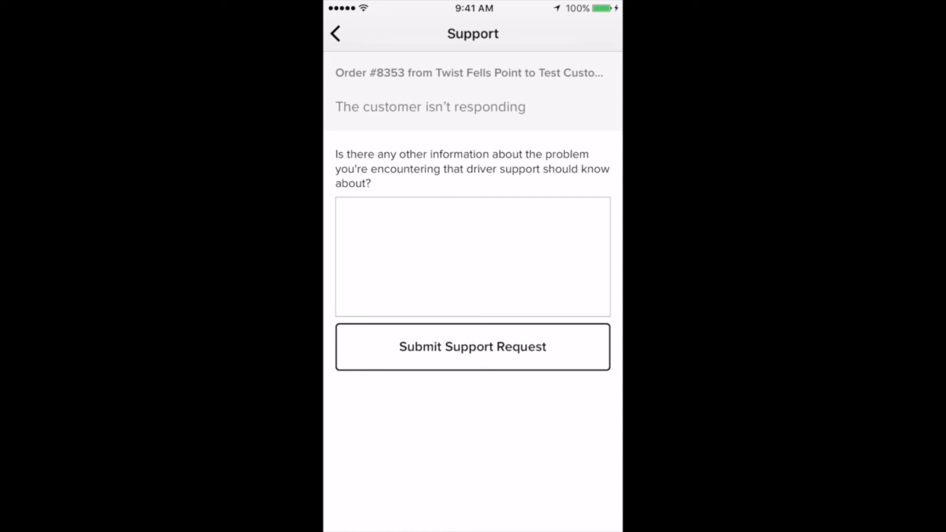
click(472, 256)
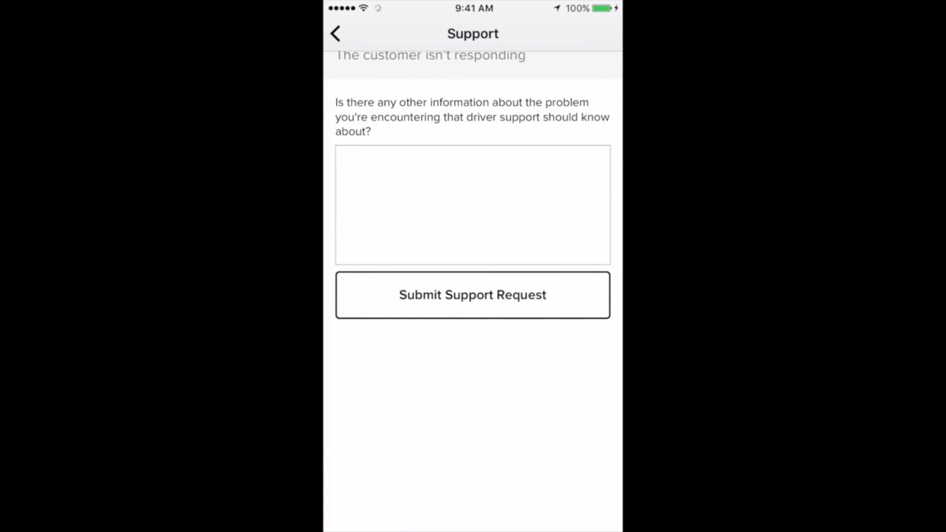
click(472, 295)
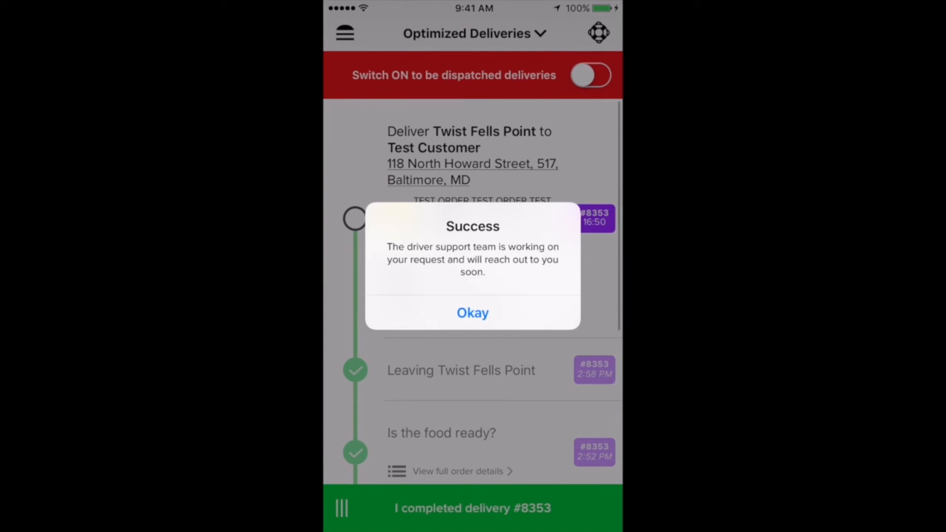
Acknowledge the confirmation, complete delivery #8353 for $10.50, and return to the deliveries list.
click(472, 312)
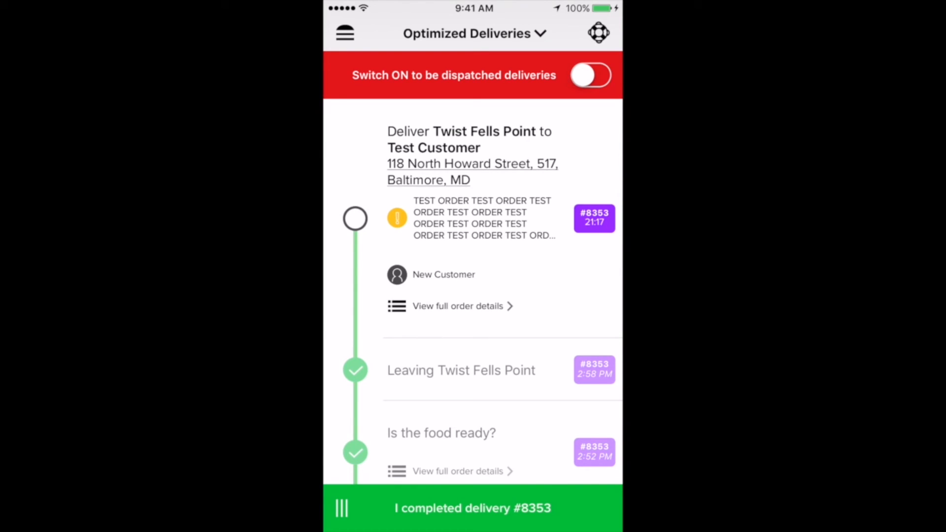
click(472, 507)
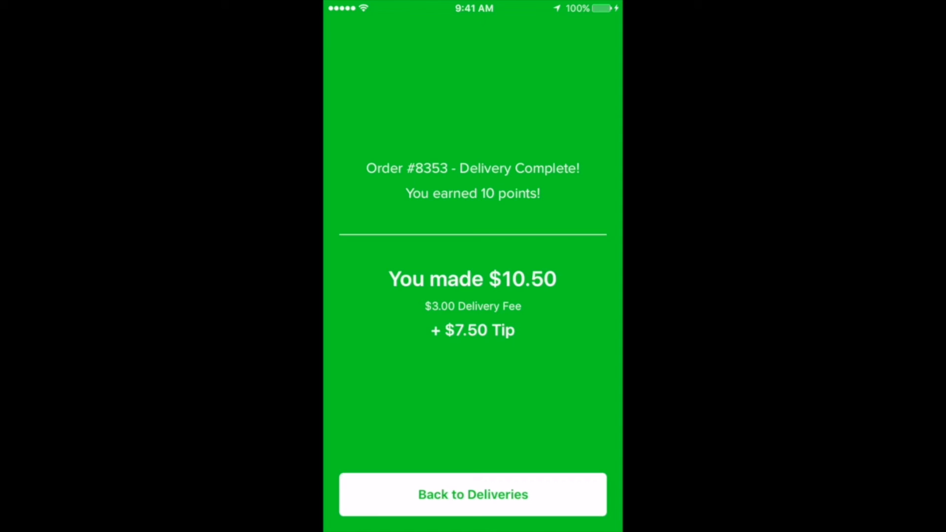
click(472, 494)
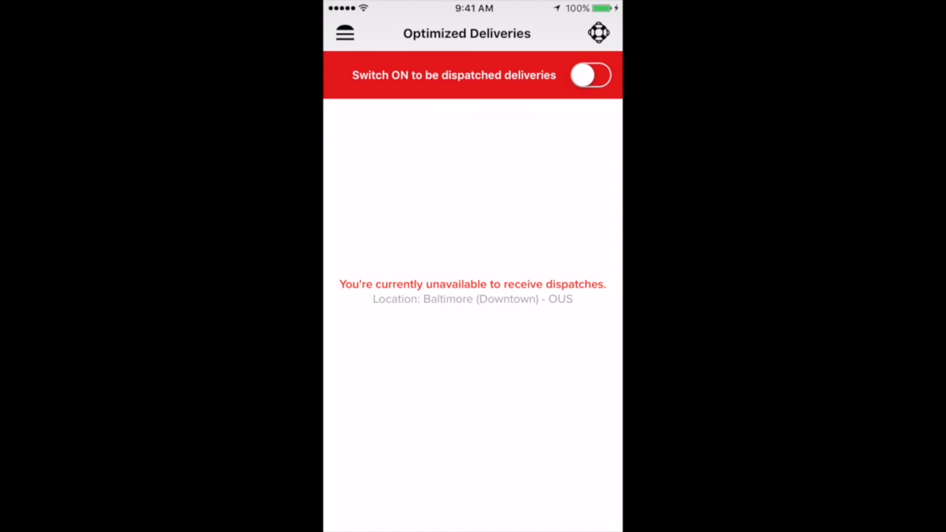
Switch the driver's availability toggle on and show the side menu.
click(591, 75)
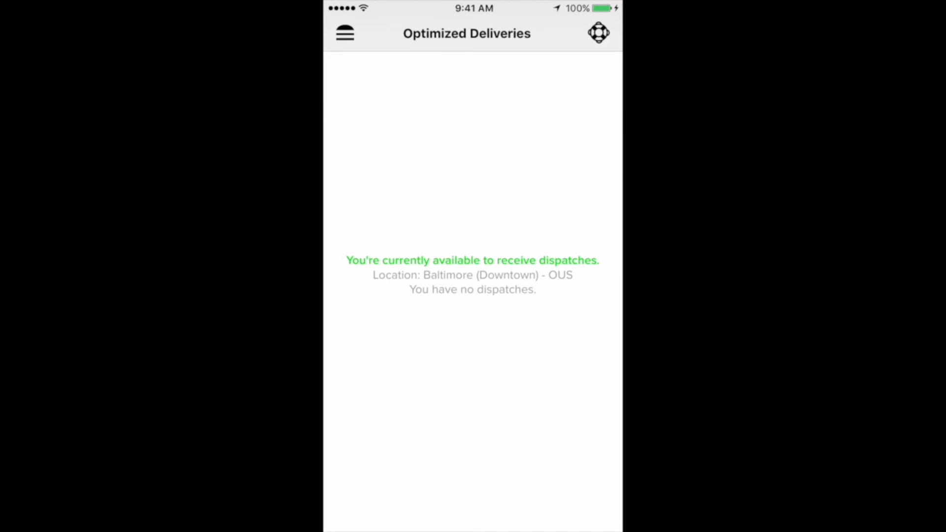
click(345, 32)
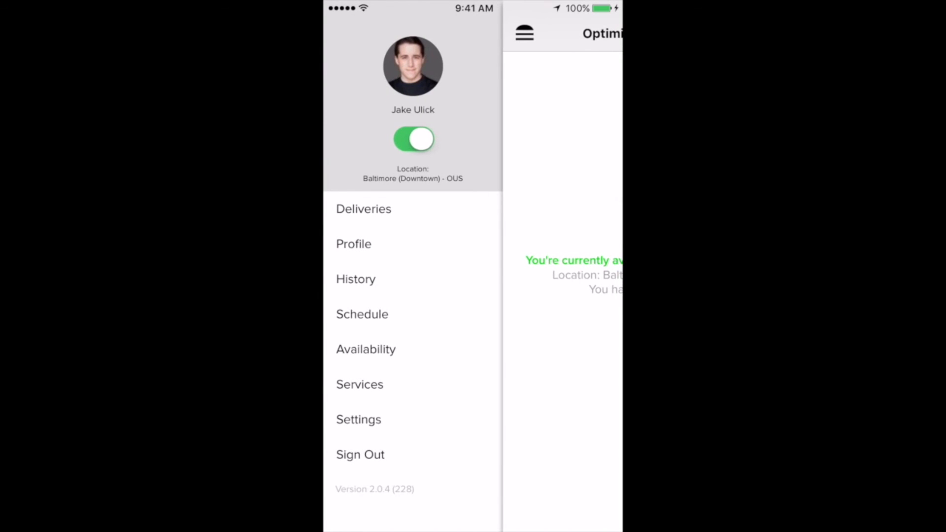